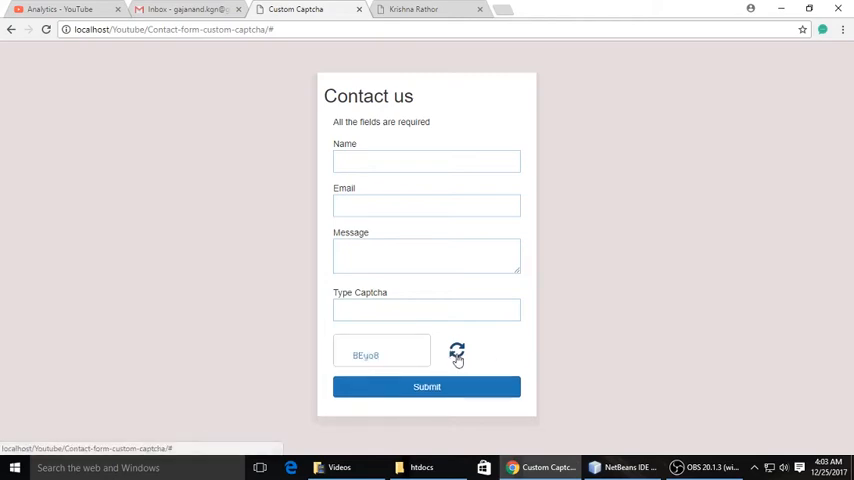
- Refresh the captcha, start saving the captcha image, then switch to the tutorials tab
{"action": "left_click", "coordinate": [457, 351]}
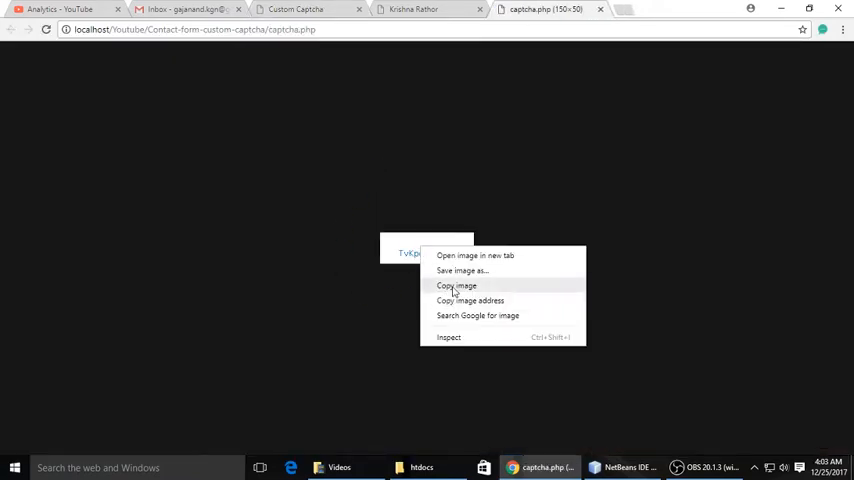
{"action": "left_click", "coordinate": [462, 270]}
{"action": "type", "text": "captcha.png"}
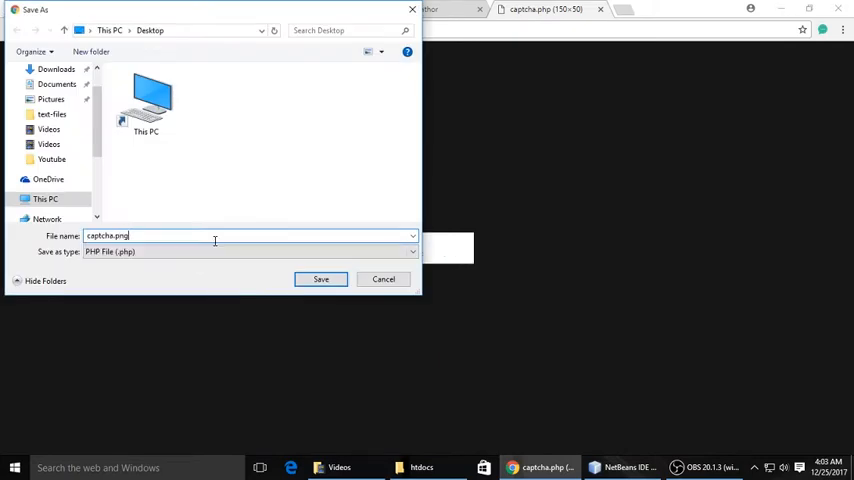
{"action": "left_click", "coordinate": [321, 279]}
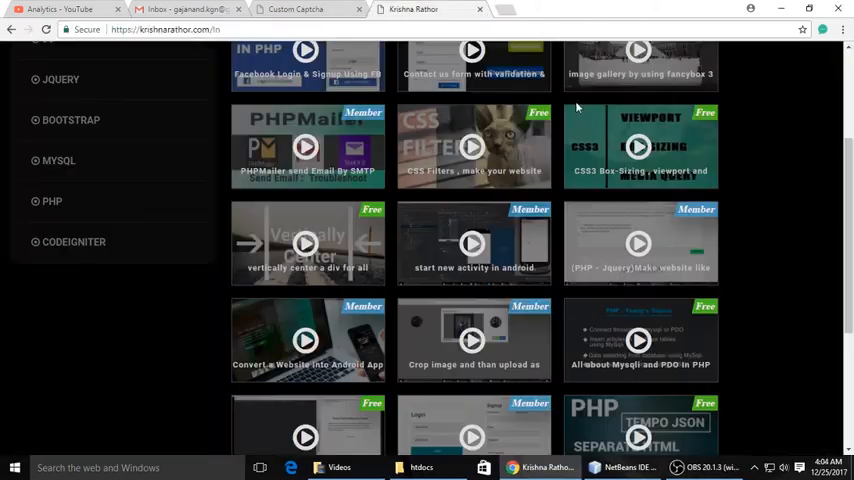
- Fill name 'stint gajanand', message 'here is the', captcha 'sd' and submit, getting the wrong-captcha error
{"action": "left_click", "coordinate": [295, 9]}
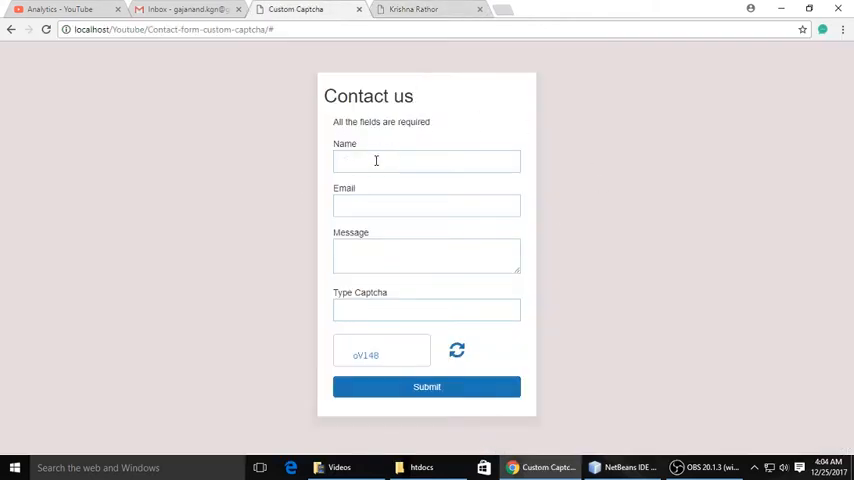
{"action": "left_click", "coordinate": [426, 309]}
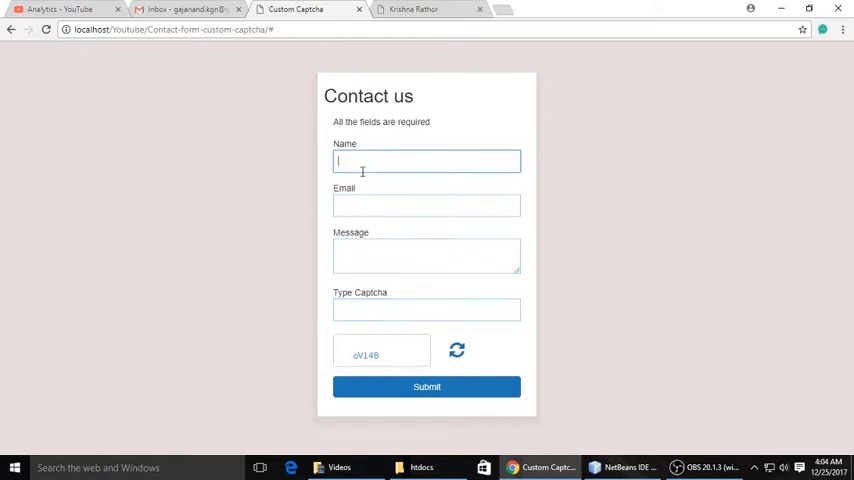
{"action": "type", "text": "stint"}
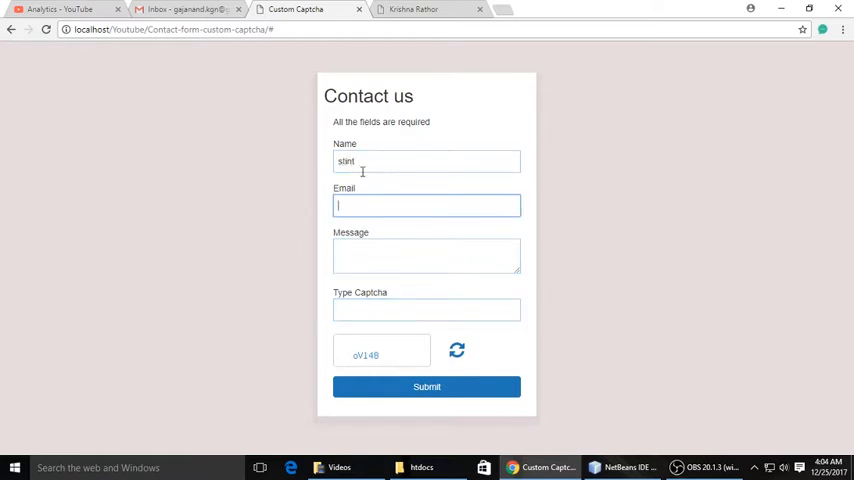
{"action": "type", "text": "gajanand"}
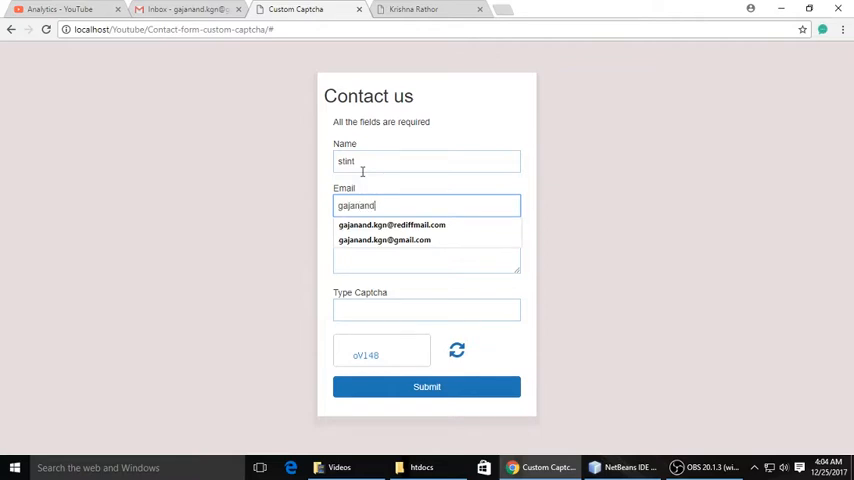
{"action": "left_click", "coordinate": [391, 225]}
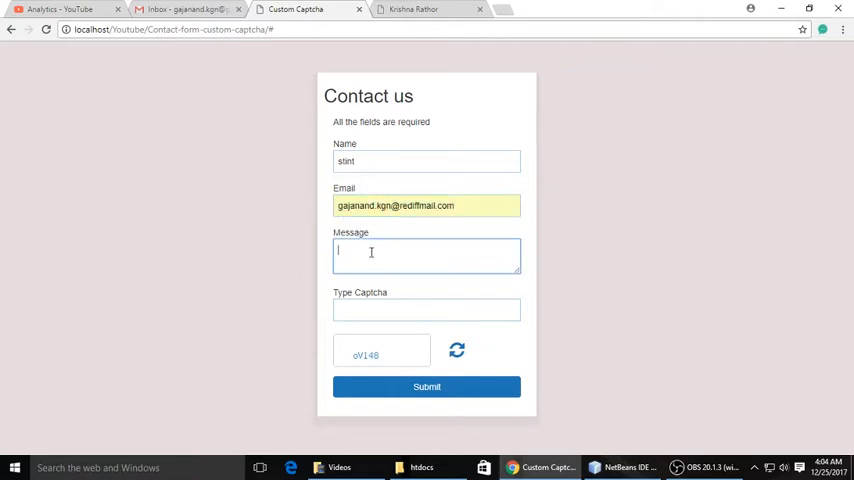
{"action": "type", "text": "here is the message"}
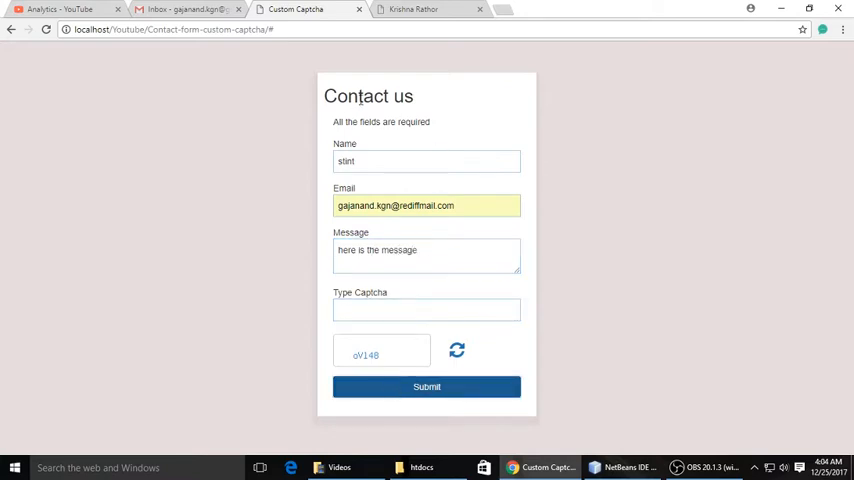
{"action": "type", "text": "sd"}
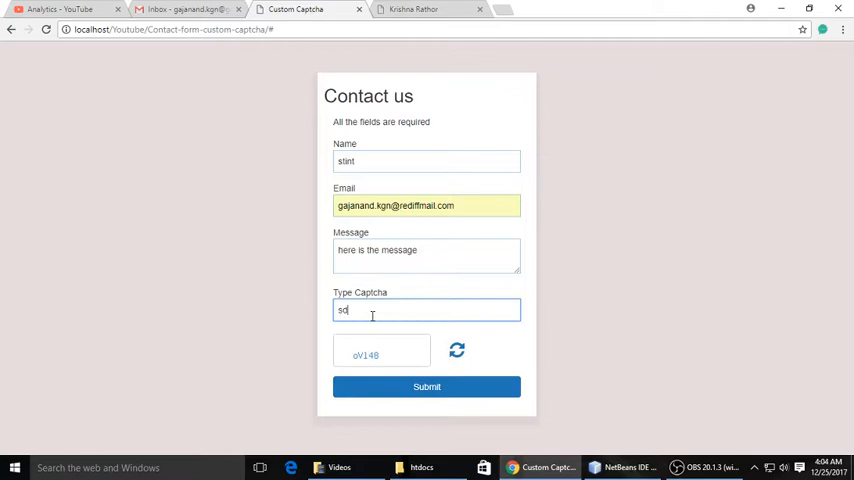
{"action": "left_click", "coordinate": [426, 387]}
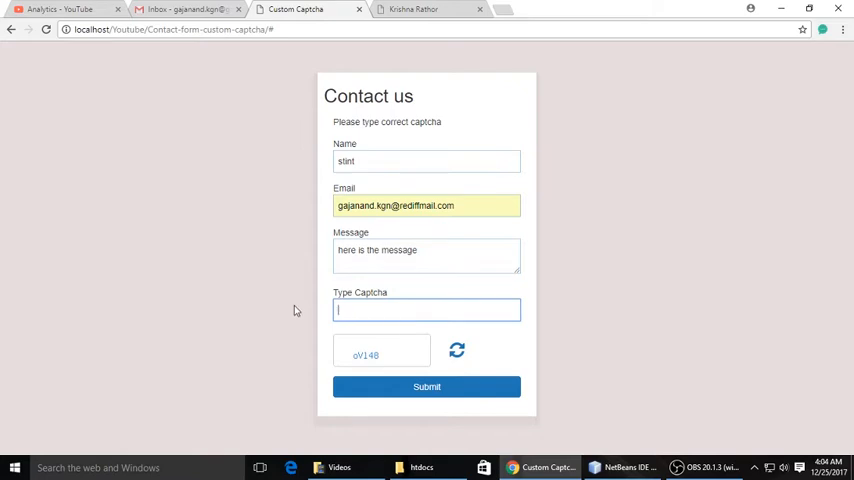
- Replace the captcha entry with the correct code 'dJ0tv' and submit to reach the thank-you message
{"action": "type", "text": "ov148"}
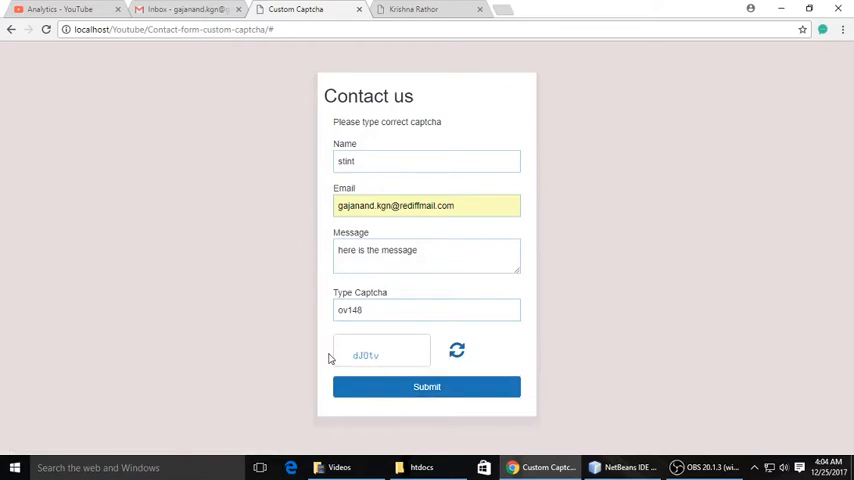
{"action": "triple_click", "coordinate": [427, 310]}
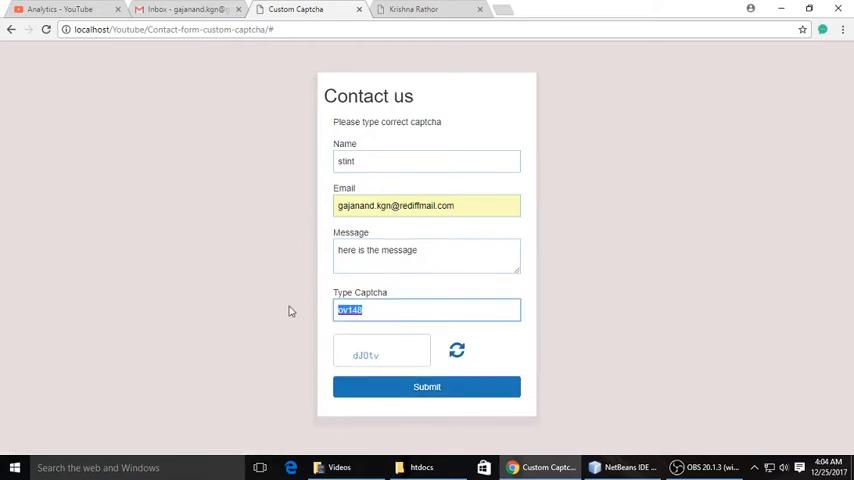
{"action": "type", "text": "d"}
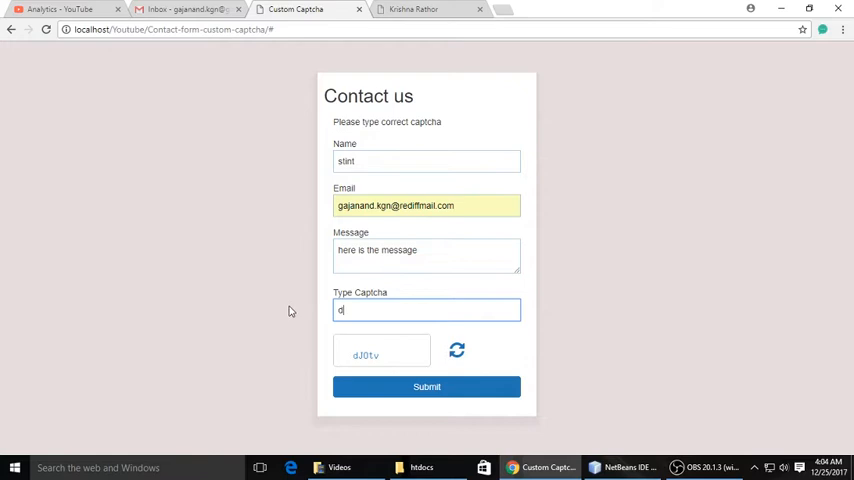
{"action": "type", "text": "J0tv"}
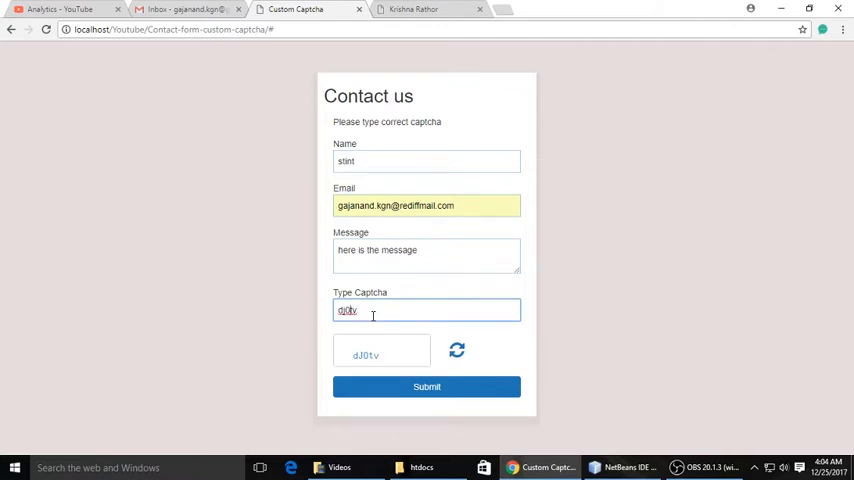
{"action": "left_click", "coordinate": [426, 387]}
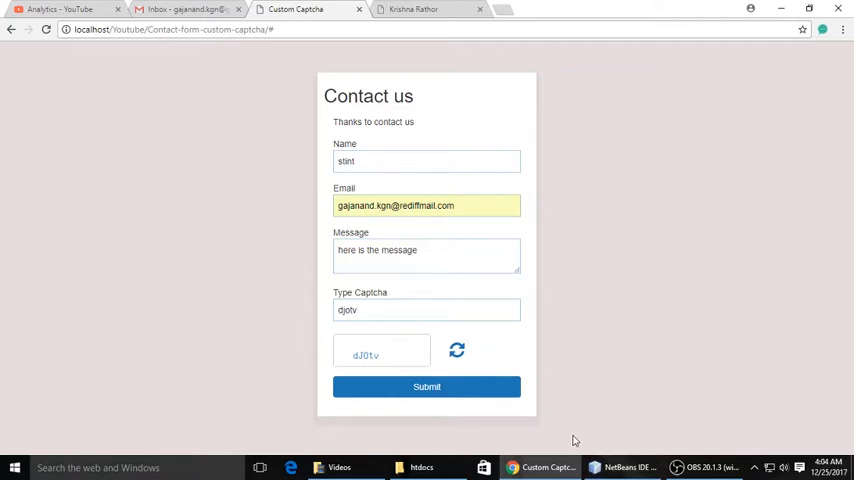
- Create a PHP Application project named stringtoimg via the New Project wizard
{"action": "left_click", "coordinate": [421, 467]}
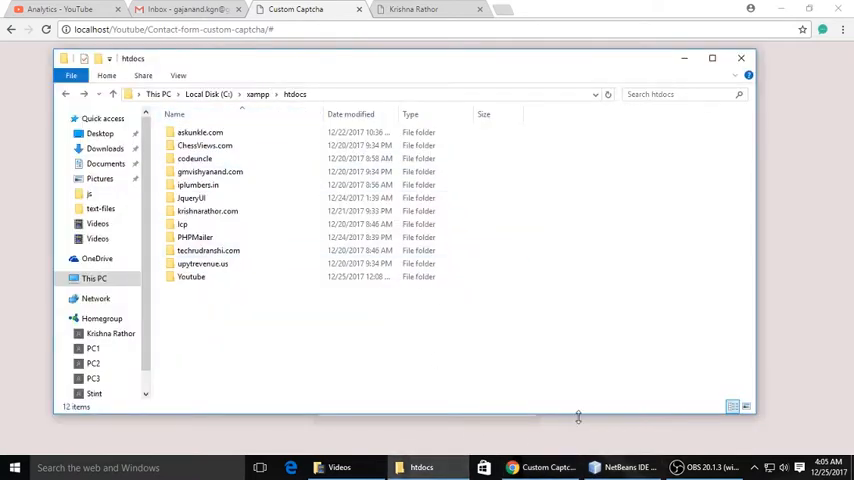
{"action": "left_click", "coordinate": [9, 21]}
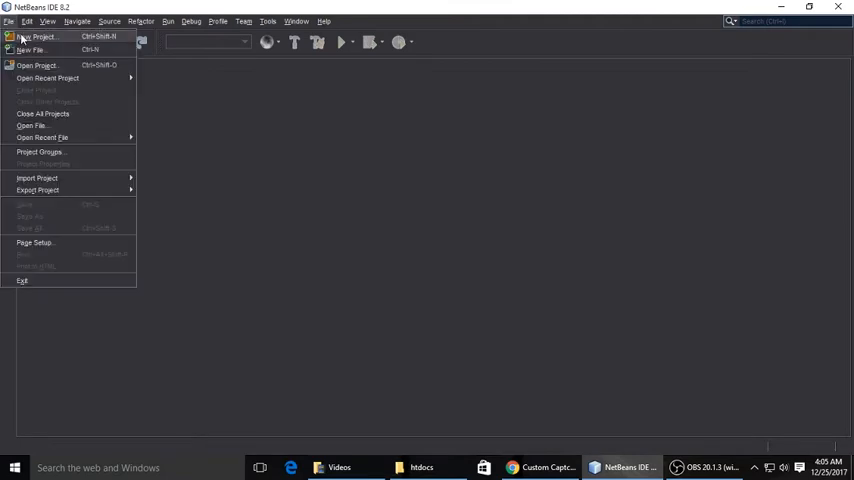
{"action": "left_click", "coordinate": [38, 37]}
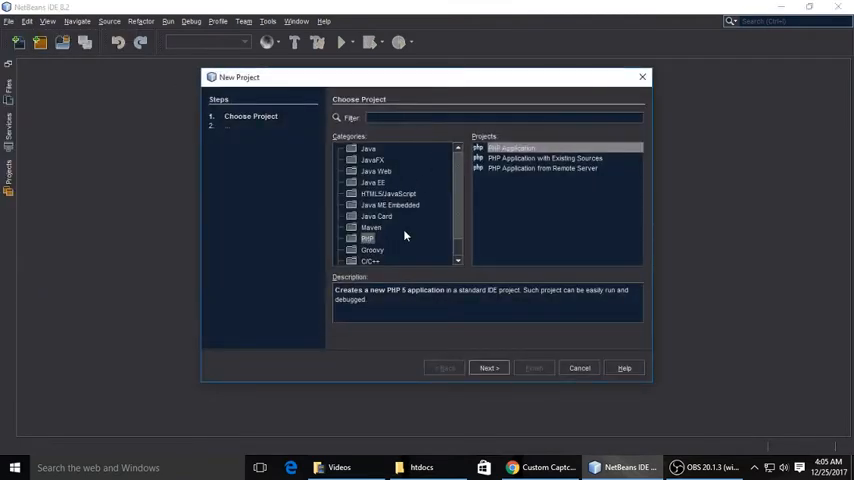
{"action": "left_click", "coordinate": [489, 367]}
{"action": "type", "text": "string"}
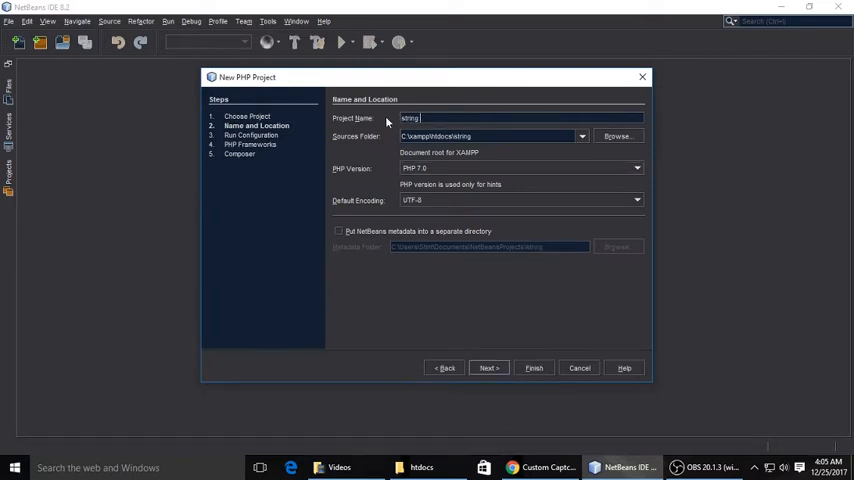
{"action": "type", "text": "toimg"}
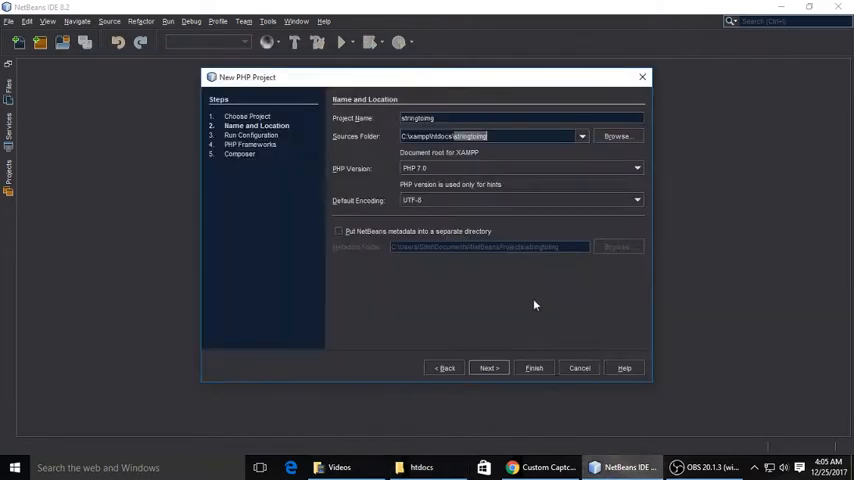
{"action": "left_click", "coordinate": [534, 368]}
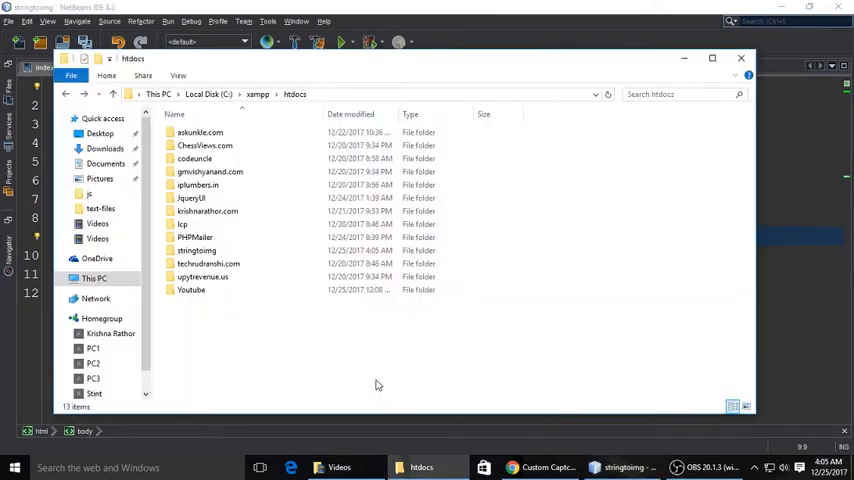
- Bring Chrome forward and load localhost/stringtoimg in a new tab
{"action": "left_click", "coordinate": [197, 250]}
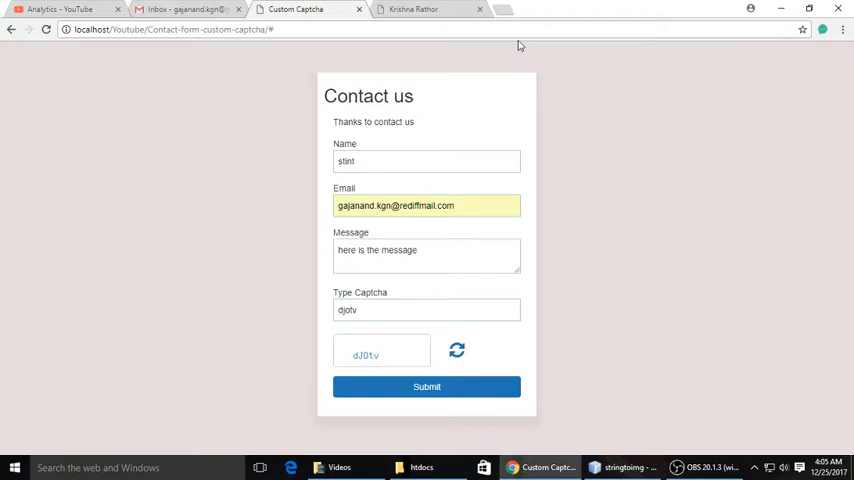
{"action": "left_click", "coordinate": [510, 9]}
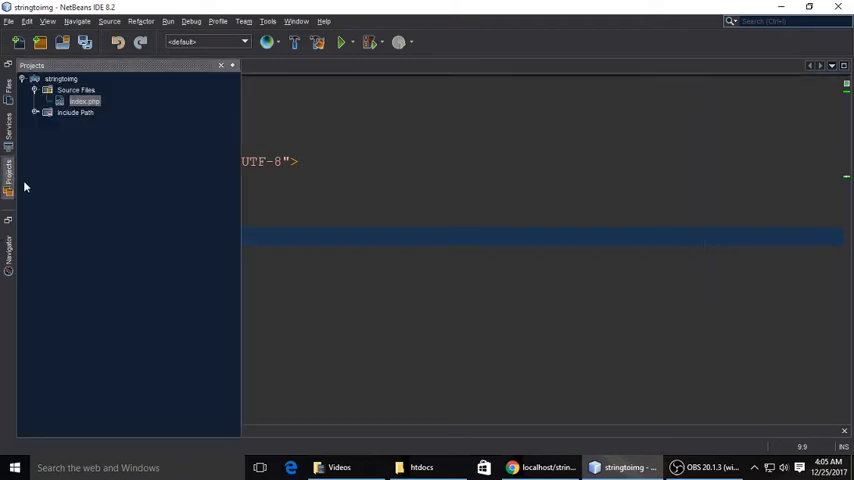
- Add a new PHP file named captcha under Source Files and finish the wizard
{"action": "left_click", "coordinate": [76, 90]}
{"action": "type", "text": "captcha"}
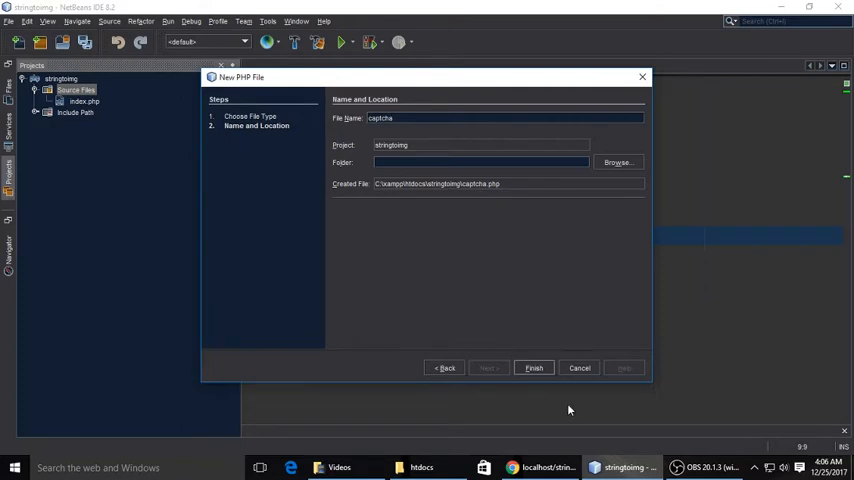
{"action": "left_click", "coordinate": [533, 368]}
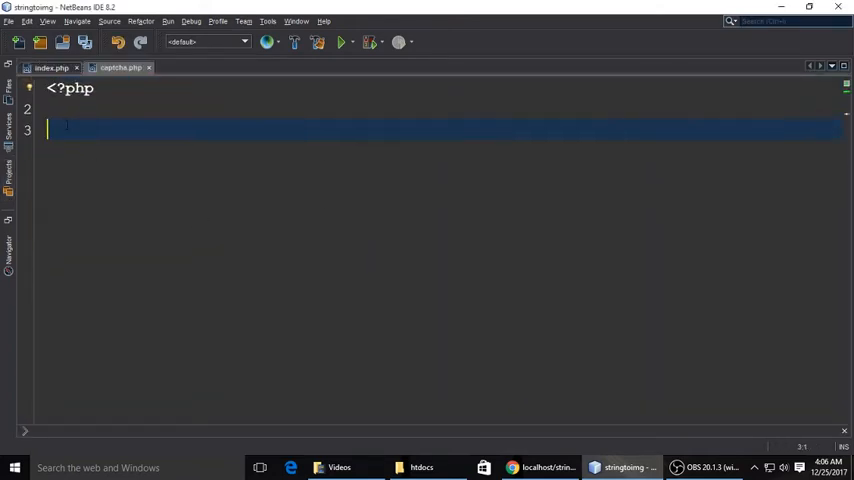
- Define $str = "Covert it" and create a 150×50 image with imagecreate, commented //create img
{"action": "type", "text": "$str"}
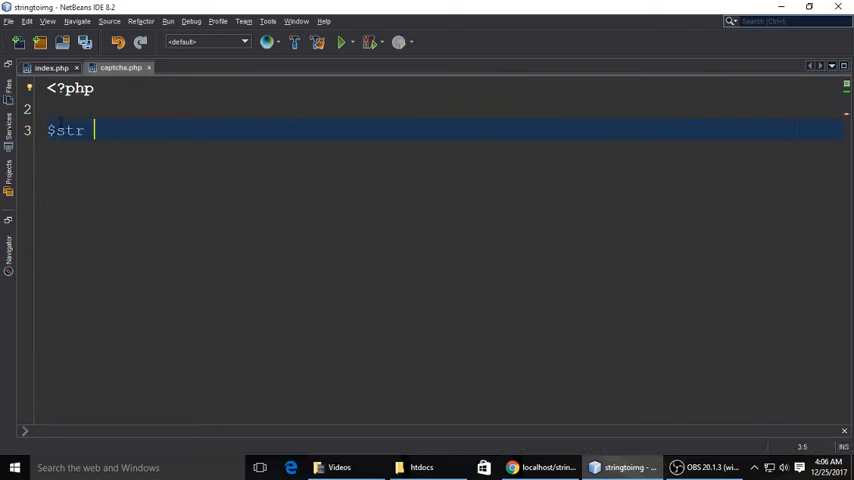
{"action": "type", "text": "= \"Covert it\";"}
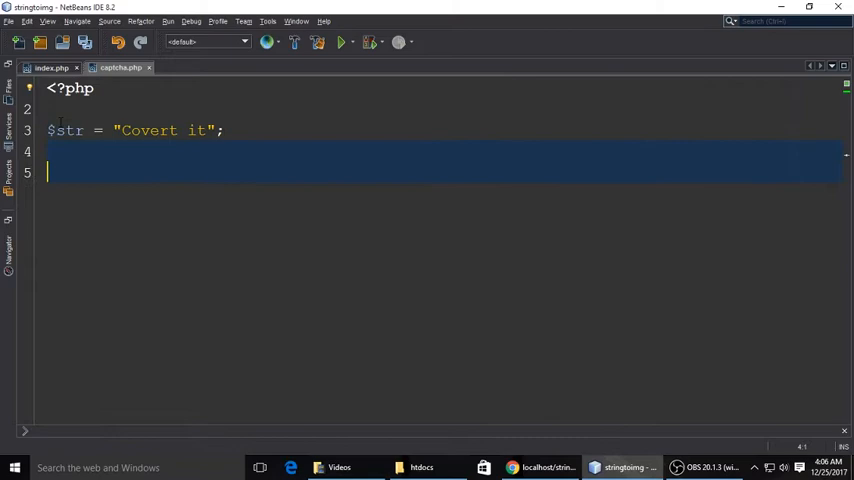
{"action": "type", "text": "//create img"}
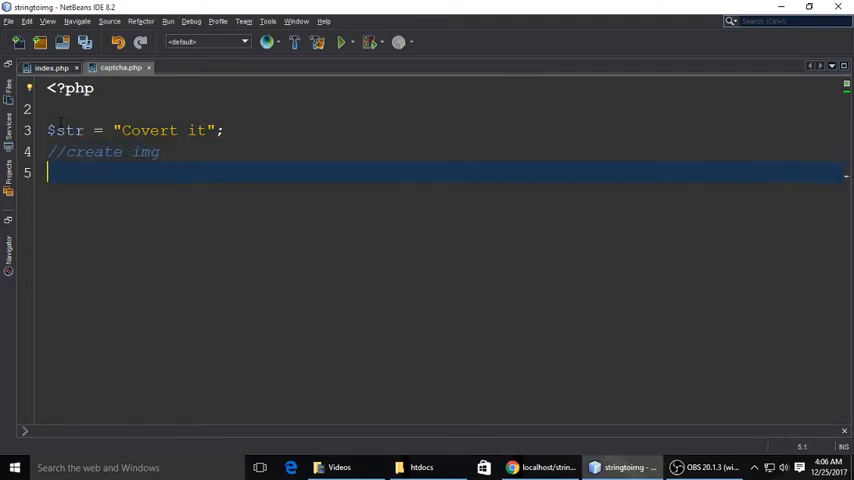
{"action": "type", "text": "$img ="}
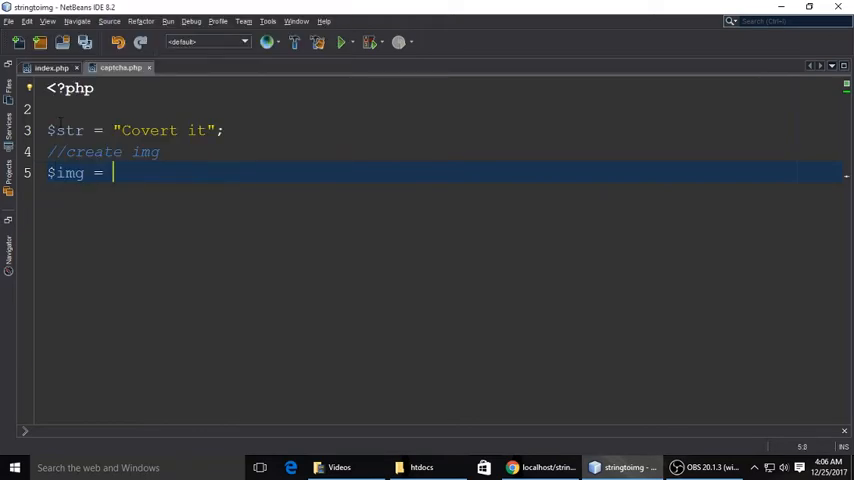
{"action": "type", "text": "imagecreate("}
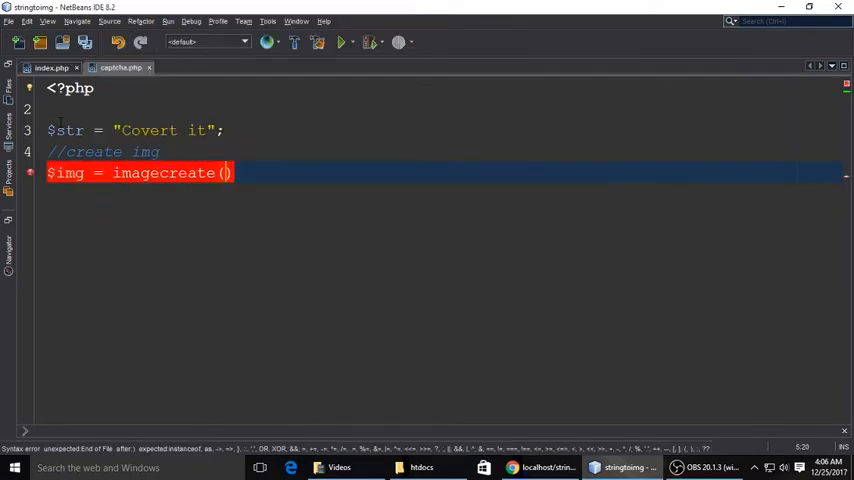
{"action": "type", "text": "150,50"}
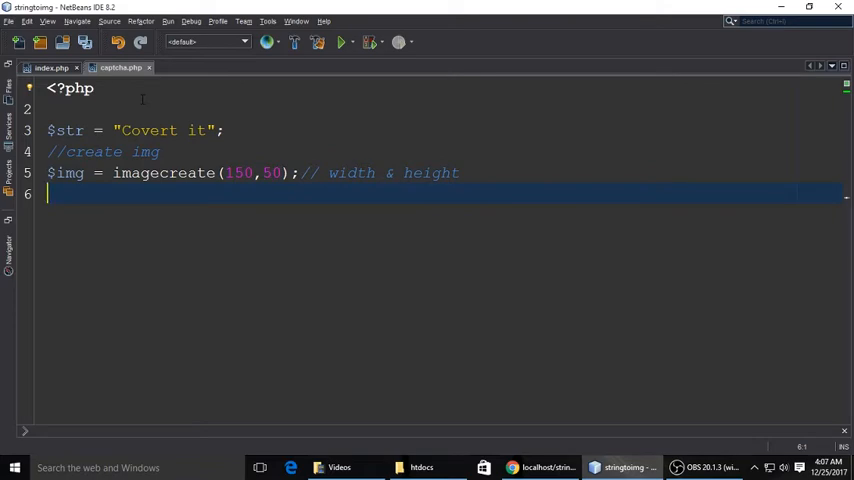
- Allocate a white background $img_bg with imagecolorallocate 255,255,255 and an rgba colour comment
{"action": "type", "text": "$img"}
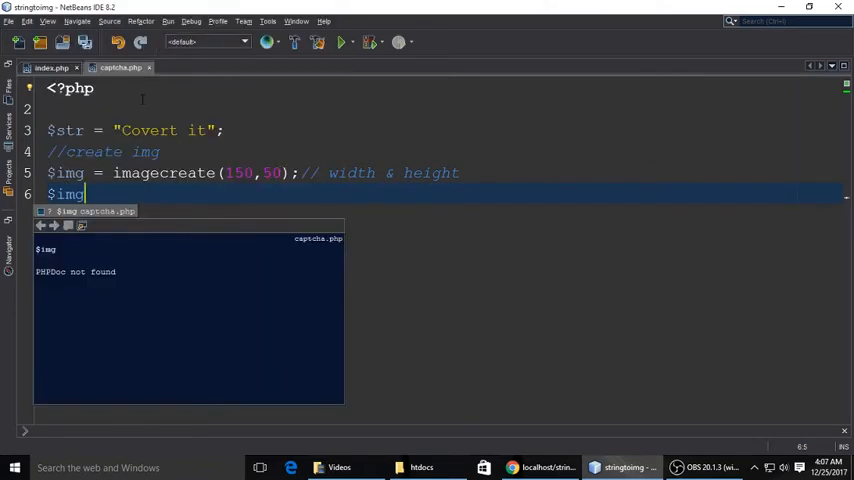
{"action": "type", "text": "_bg ="}
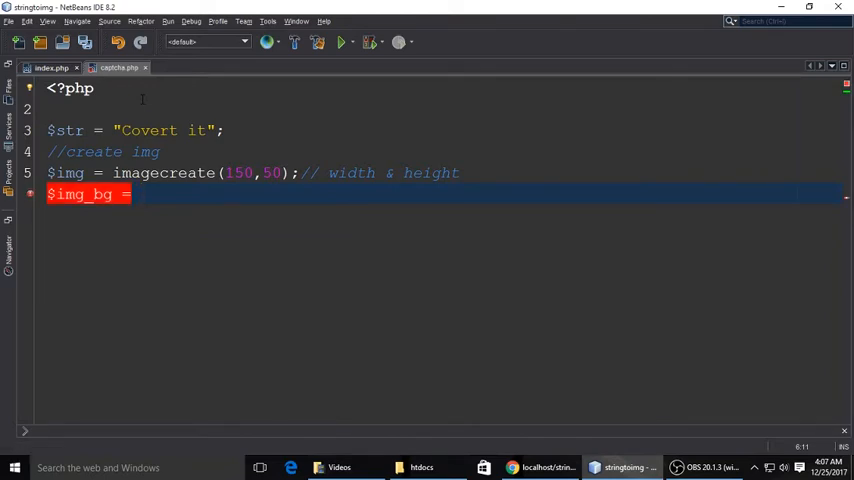
{"action": "type", "text": "imagecolorallocate("}
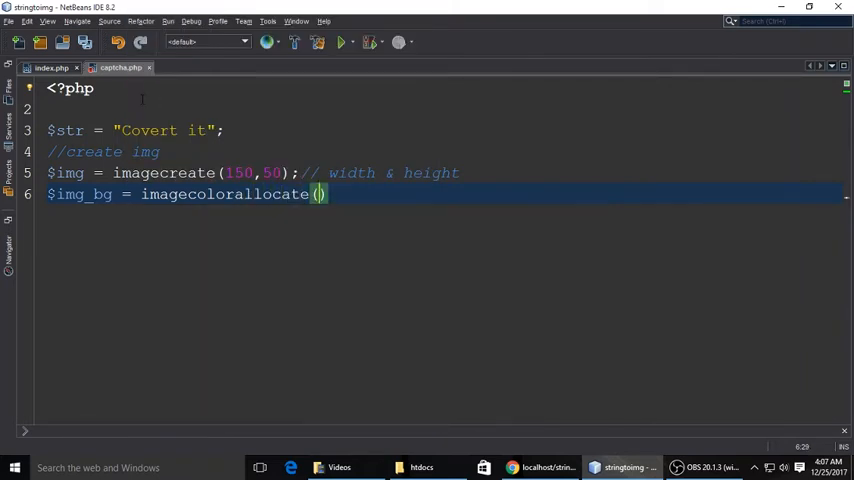
{"action": "type", "text": ";"}
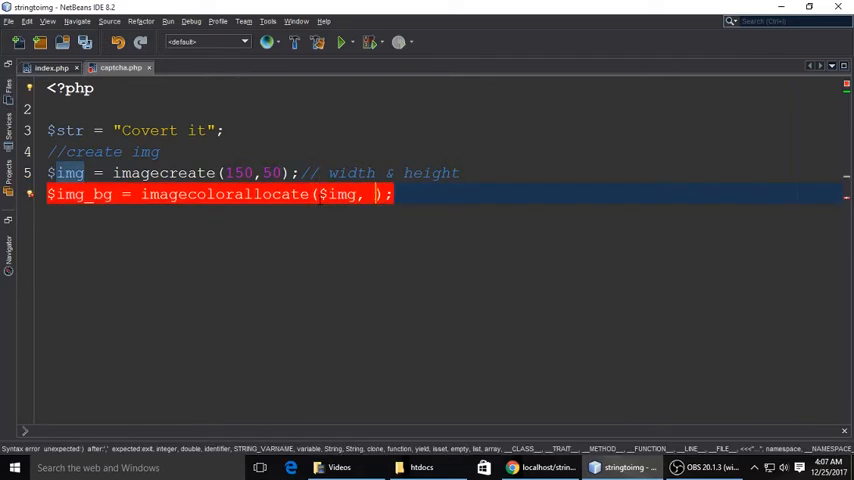
{"action": "type", "text": "2"}
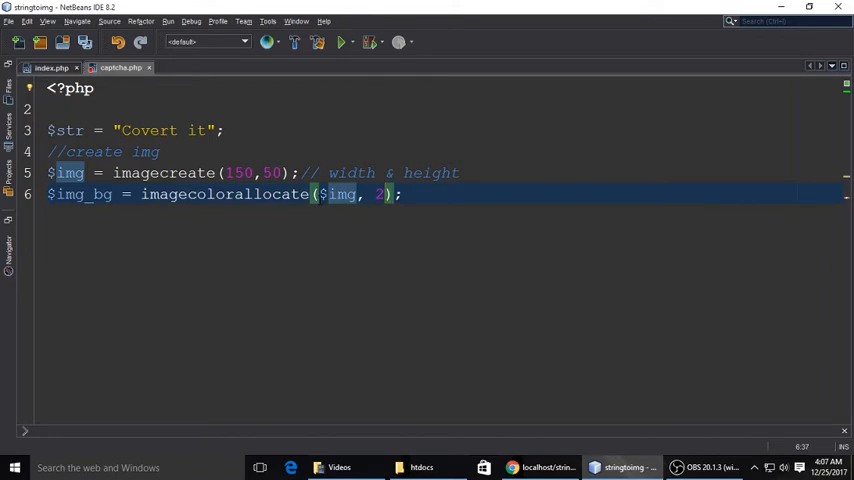
{"action": "type", "text": "55,255,255"}
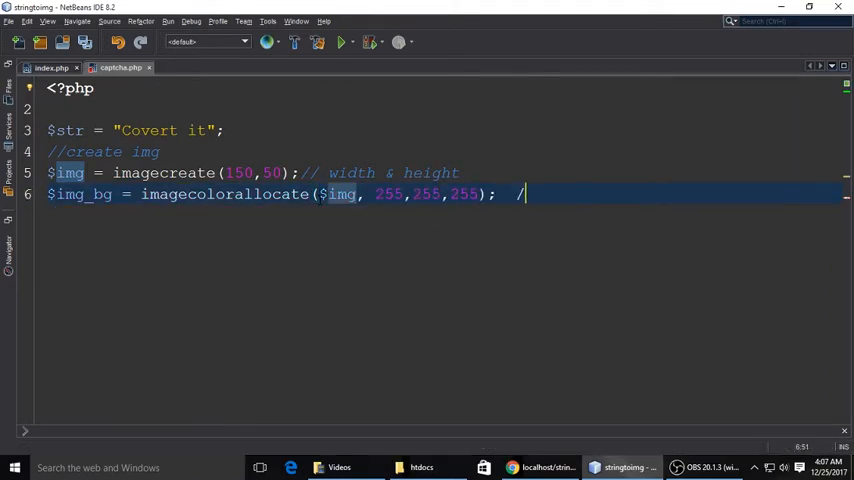
{"action": "type", "text": "/rgba color name as white"}
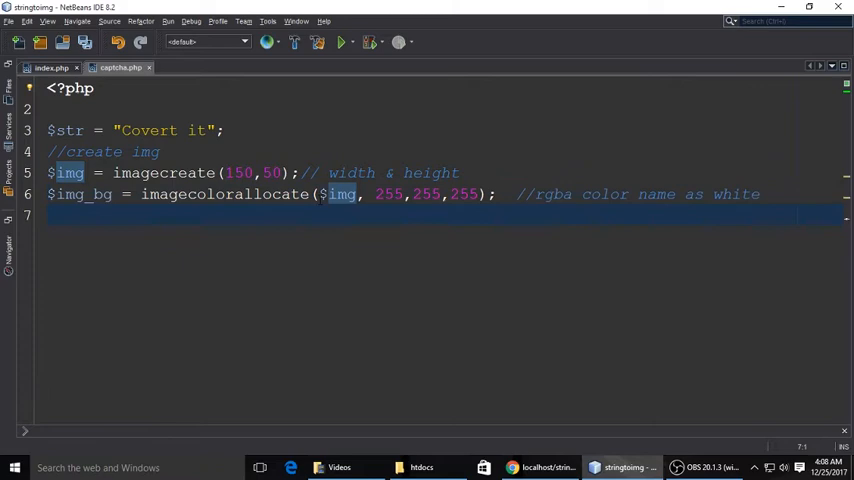
- Allocate $text_color as sky blue (51,122,183) with a 'sky color text image' comment
{"action": "type", "text": "$text_c"}
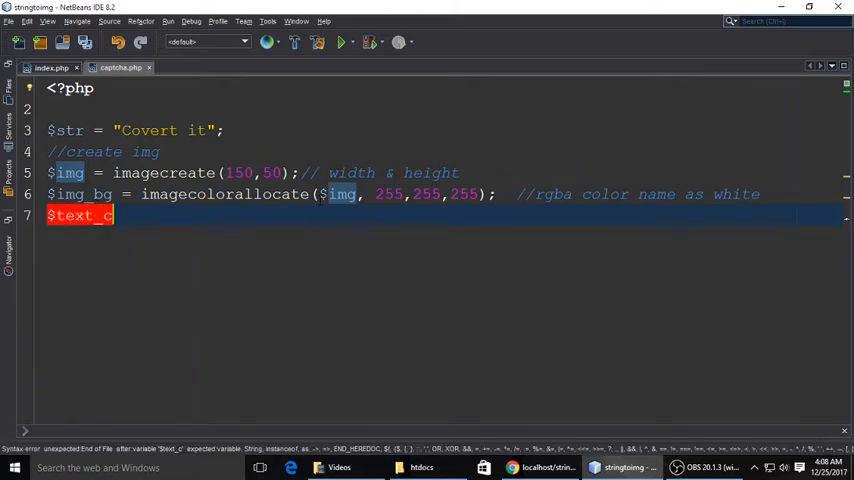
{"action": "type", "text": "olor ="}
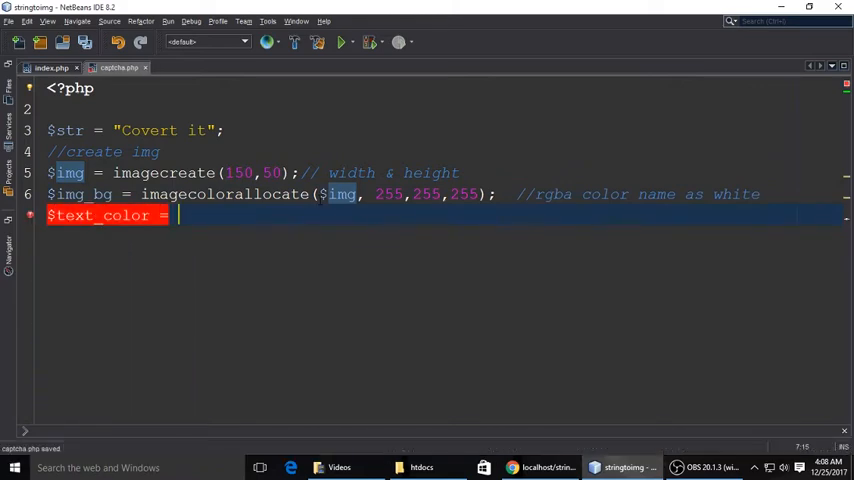
{"action": "type", "text": "imagecolorallocate($img ,"}
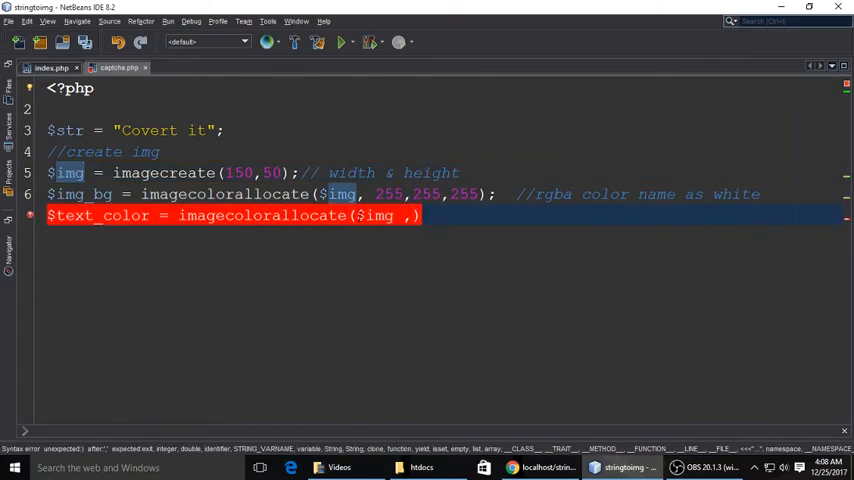
{"action": "type", "text": "51,"}
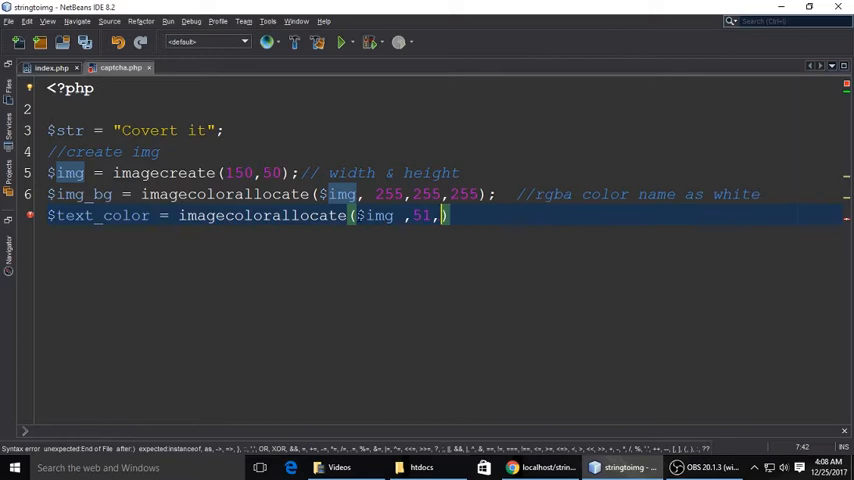
{"action": "type", "text": "122,18"}
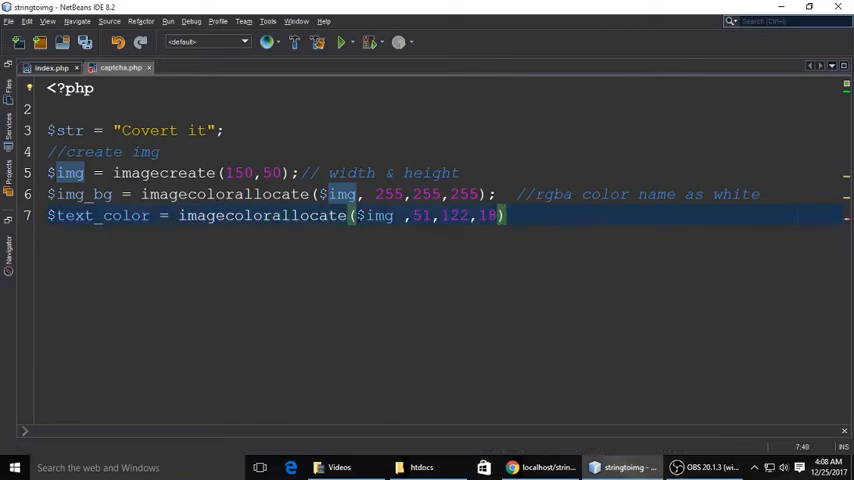
{"action": "type", "text": "3);"}
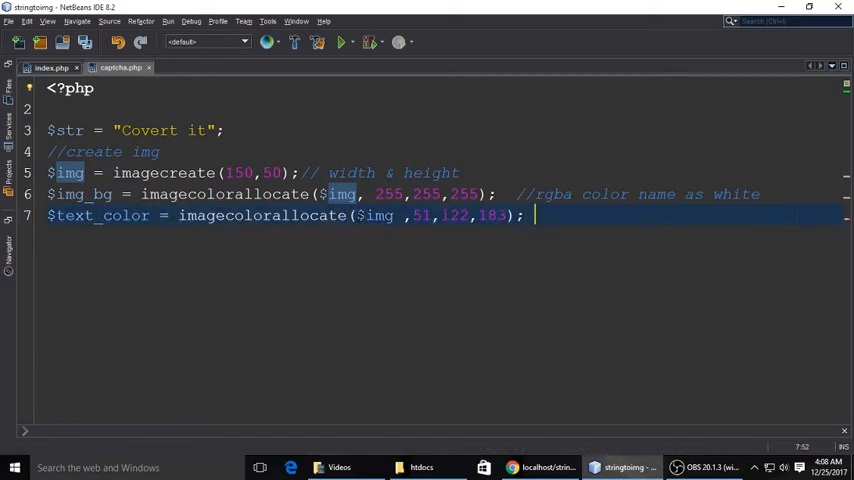
{"action": "type", "text": "//"}
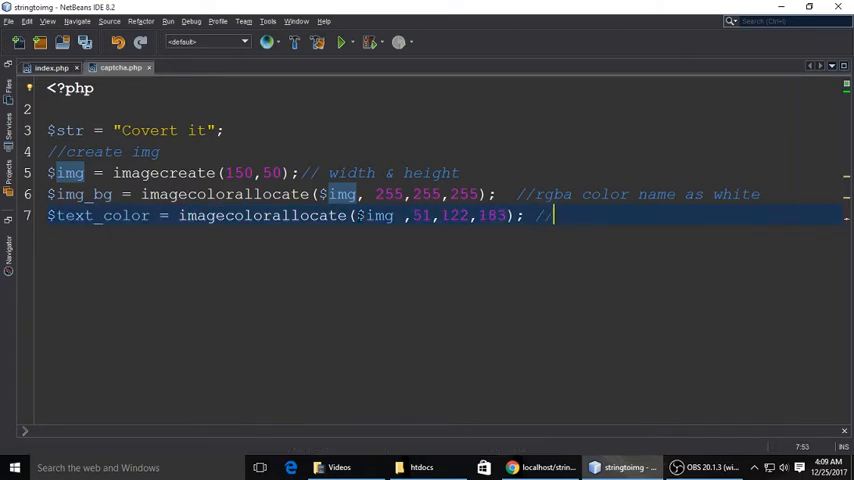
{"action": "type", "text": "sky color"}
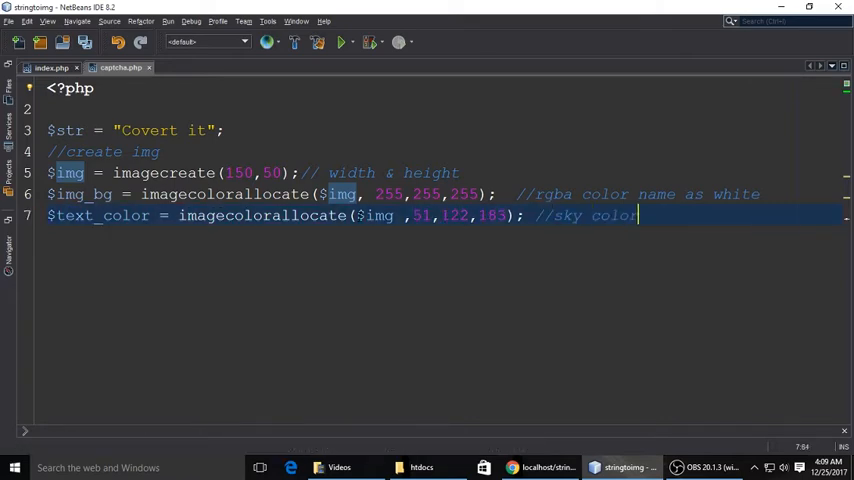
{"action": "type", "text": "text image color"}
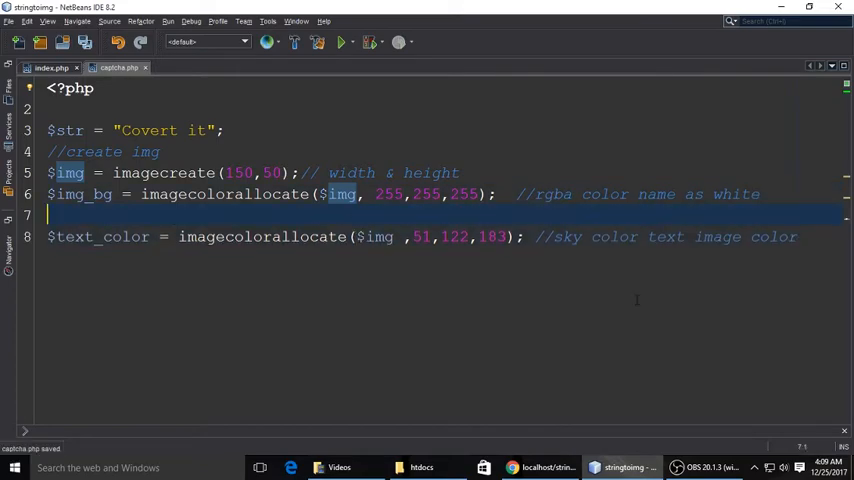
- Check the sky-blue RGB values on the browser page and return to captcha.php
{"action": "left_click", "coordinate": [540, 467]}
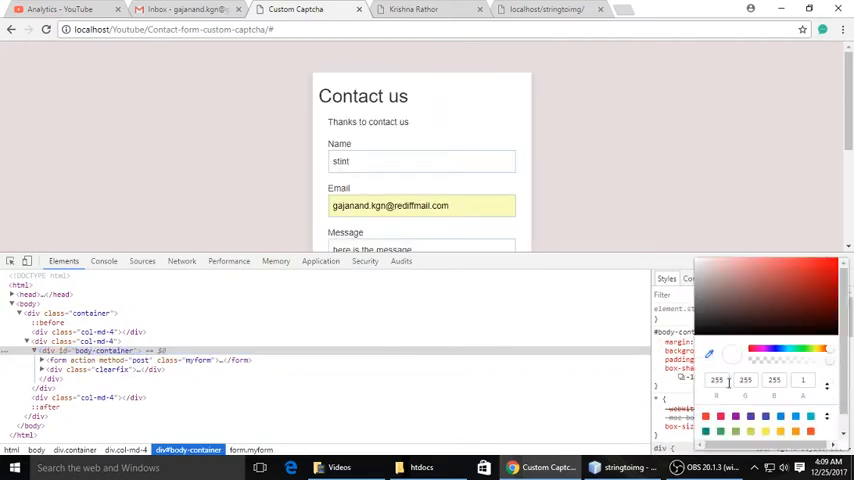
{"action": "left_click", "coordinate": [717, 380]}
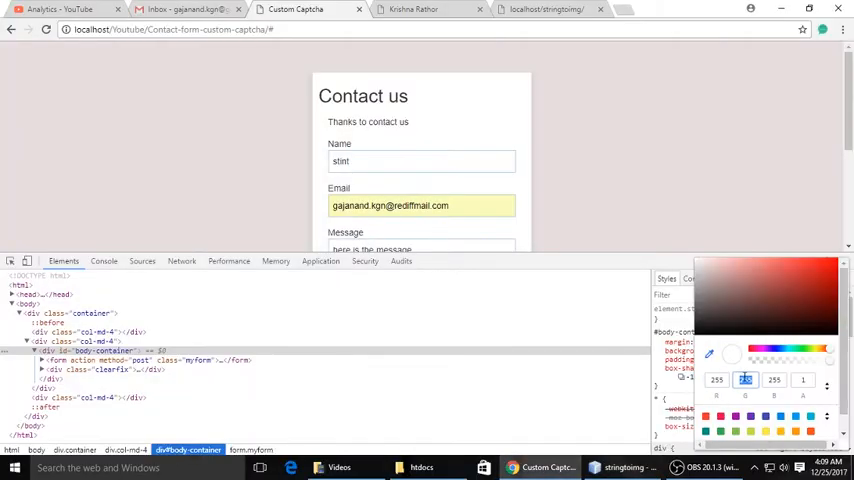
{"action": "left_click", "coordinate": [623, 467]}
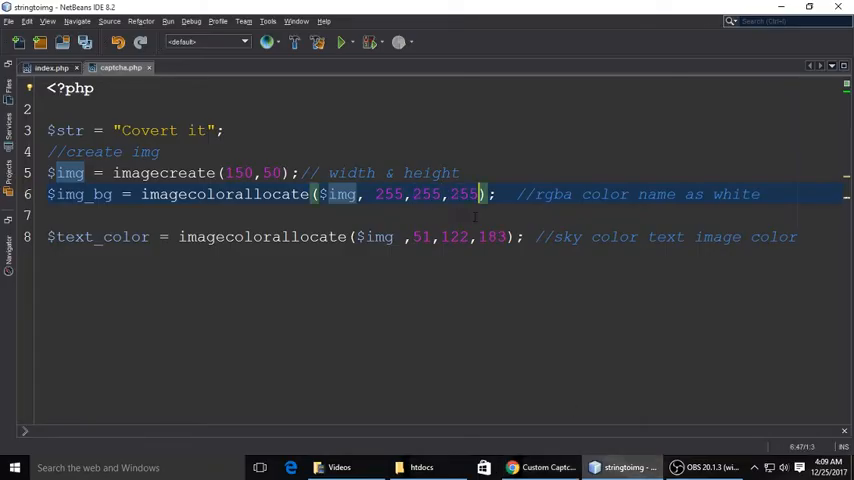
- Write imagestring($img,4,30,25,$str,$text_color) to draw the string in sky blue
{"action": "key", "text": "ctrl+s"}
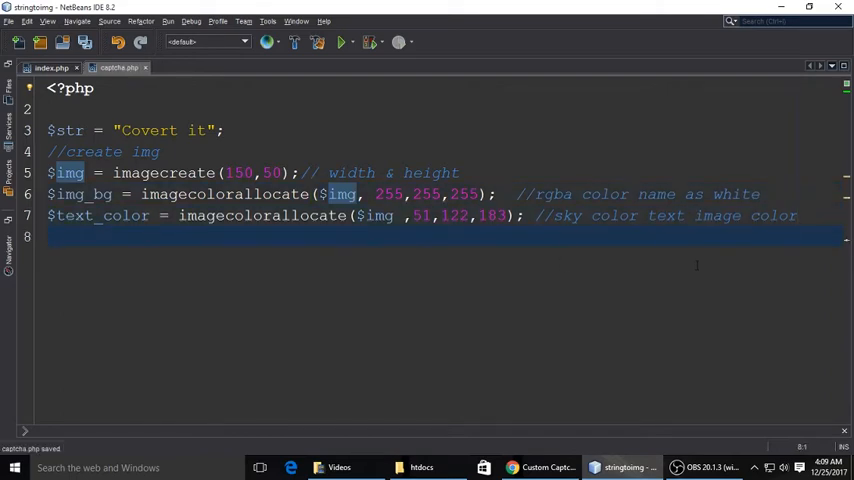
{"action": "type", "text": "imagestring();"}
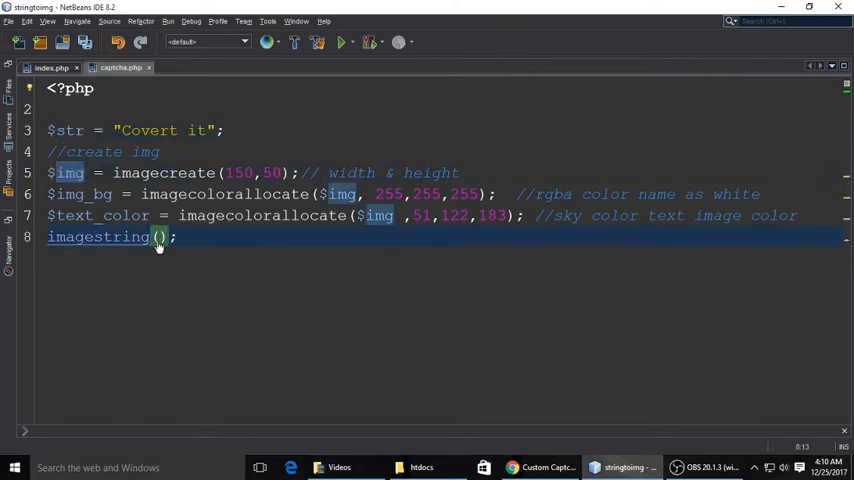
{"action": "type", "text": "$img,"}
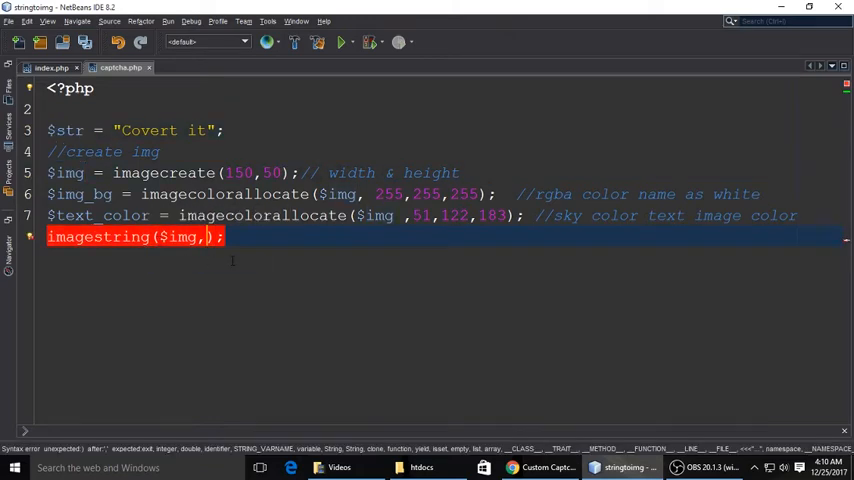
{"action": "type", "text": ",4"}
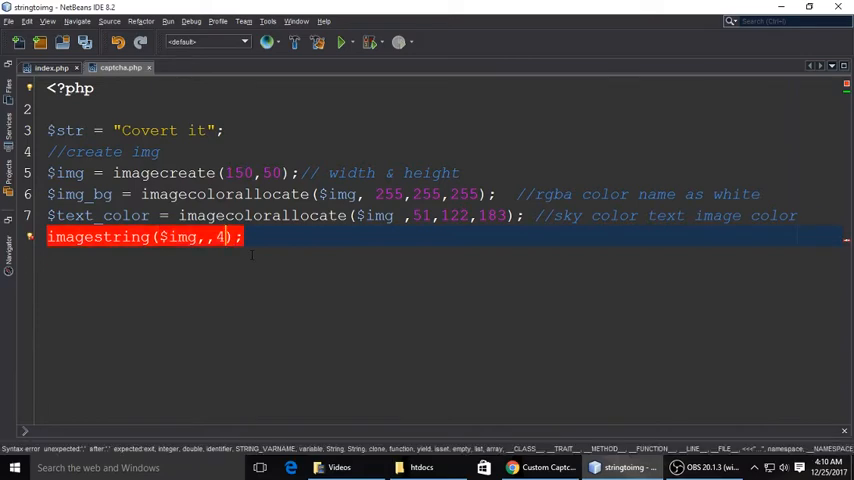
{"action": "type", "text": ",30,25, $str"}
{"action": "left_click", "coordinate": [138, 130]}
{"action": "type", "text": " // this text we will make it dynamic letter"}
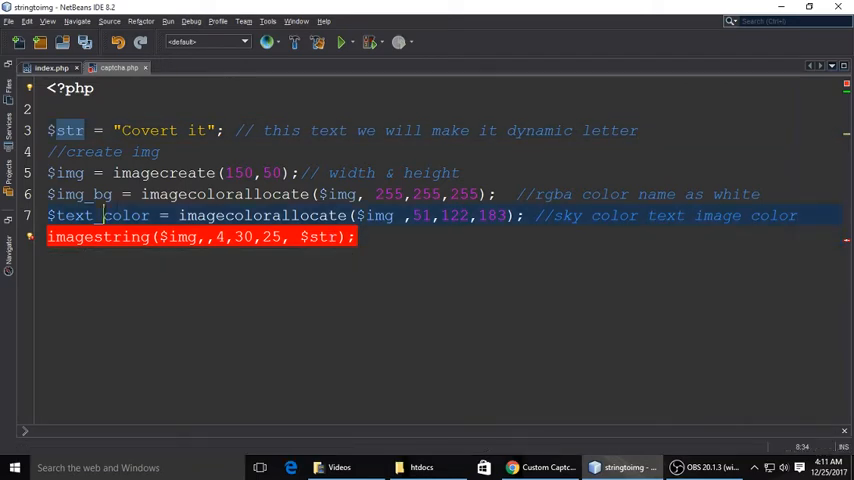
{"action": "type", "text": ",$text_color"}
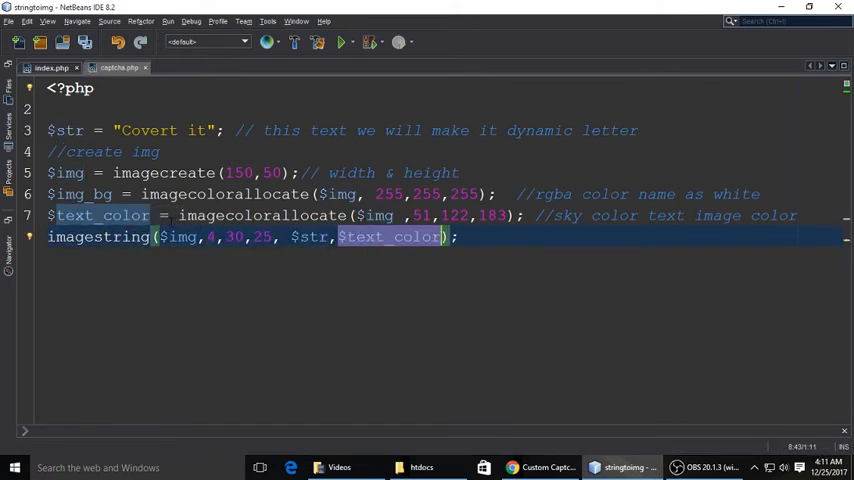
{"action": "type", "text": "imagesetthickness($img, 3"}
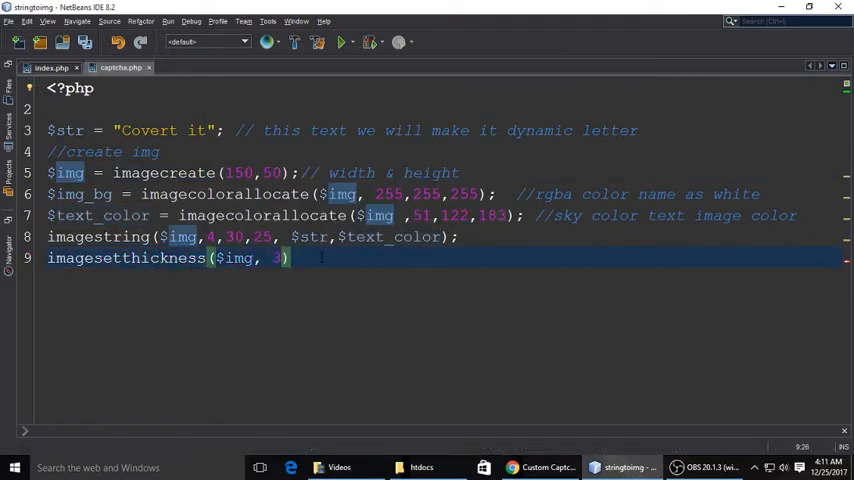
- Send header("Content-type: image/png") and output the image with imagepng
{"action": "type", "text": ";"}
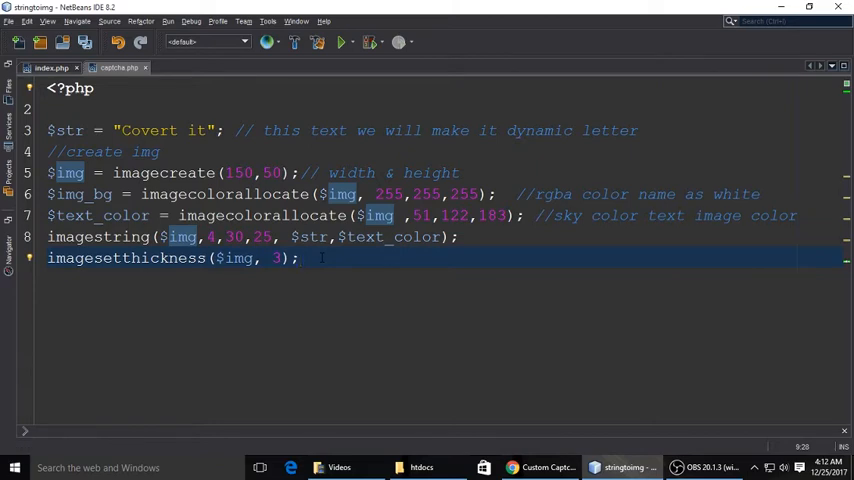
{"action": "type", "text": "header();"}
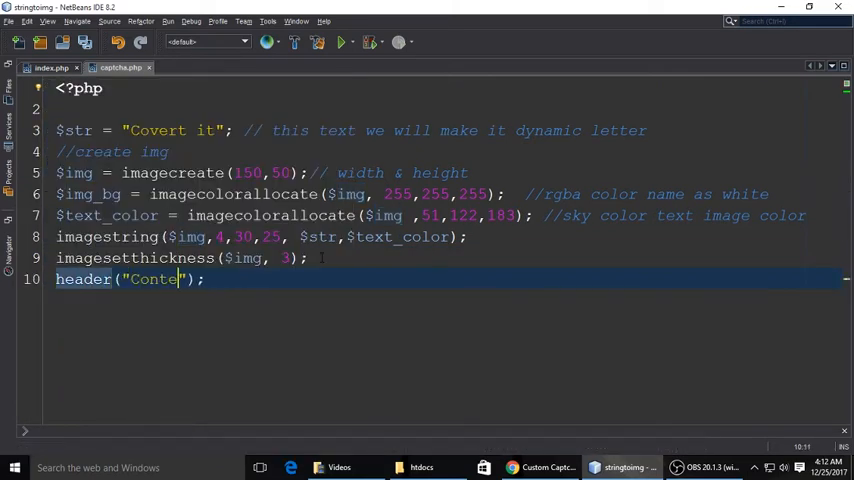
{"action": "type", "text": "nt-type: imag"}
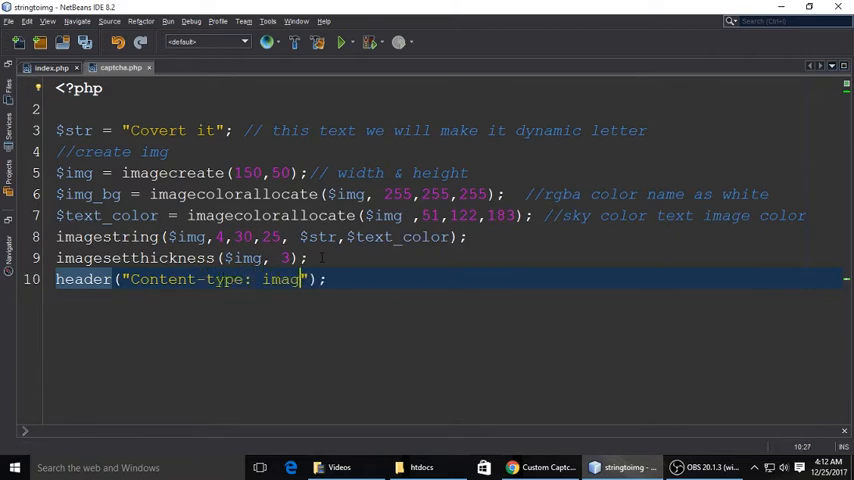
{"action": "type", "text": "e/png"}
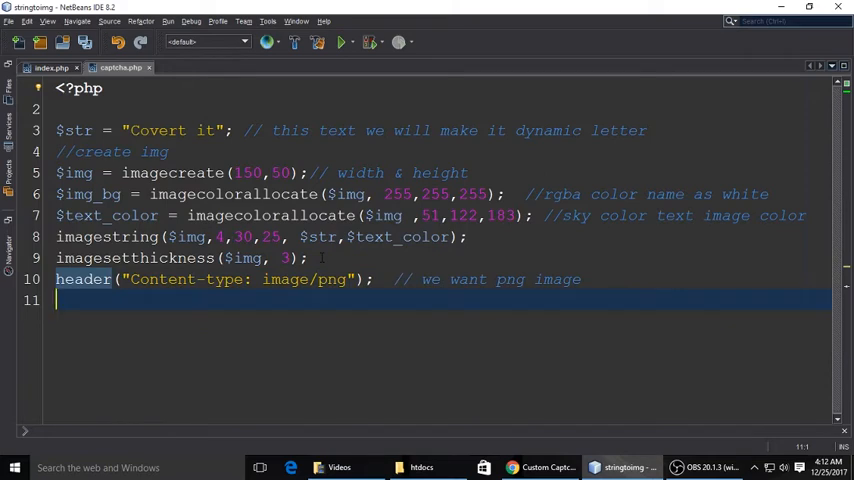
{"action": "type", "text": "imagepng($image)"}
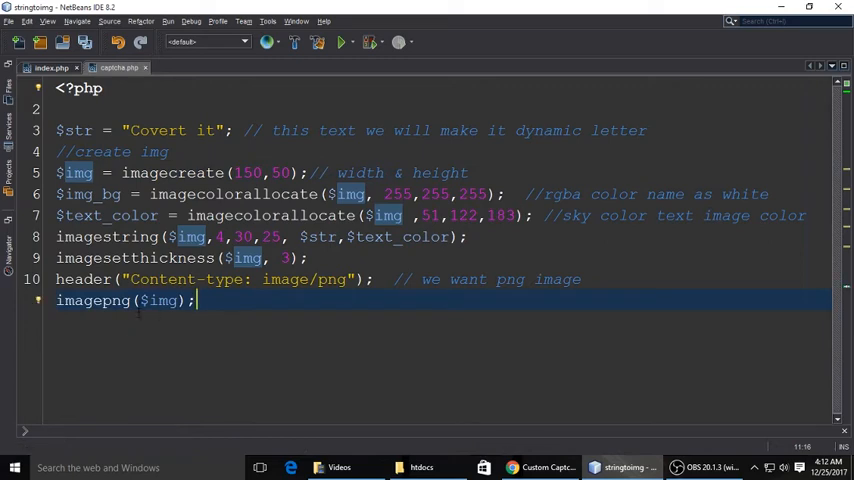
{"action": "key", "text": "enter"}
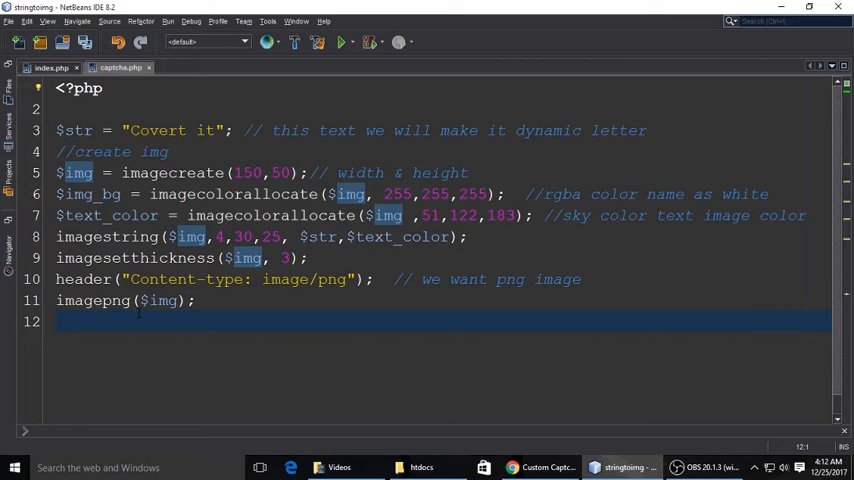
- Free both colours with imagecolordeallocate and destroy the image with imagedestroy
{"action": "type", "text": "imagecolordeallocate($img, $text_color); // image text color"}
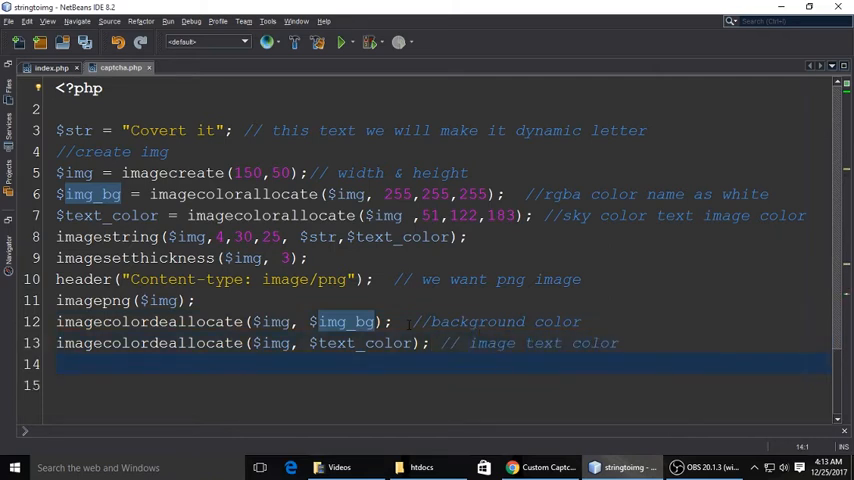
{"action": "type", "text": "im"}
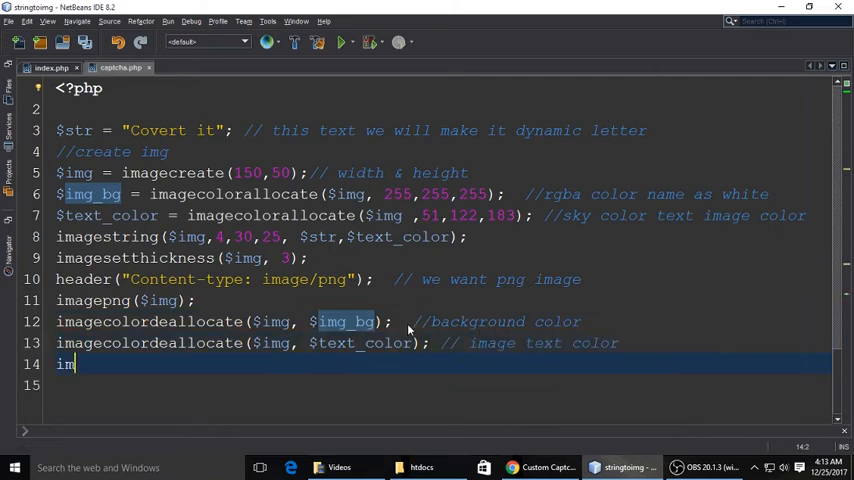
{"action": "type", "text": "agedestroy($image)"}
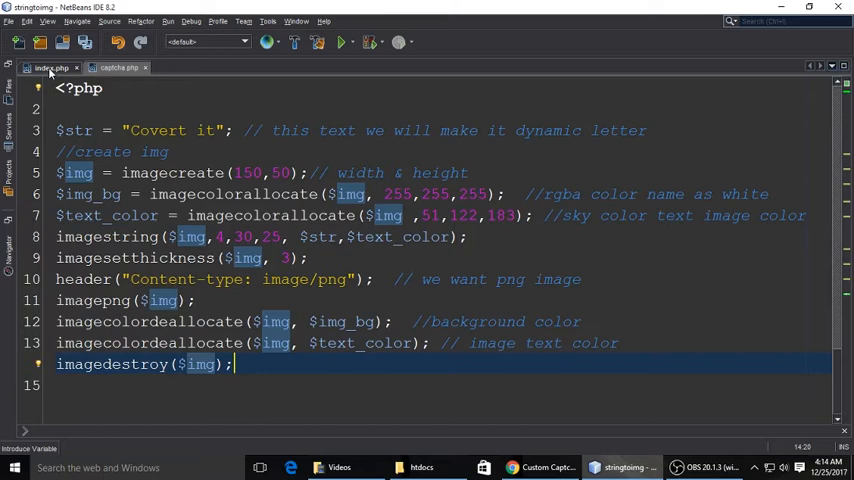
- Add src="captcha.php" to the img tag in index.php and bring Chrome forward
{"action": "left_click", "coordinate": [50, 67]}
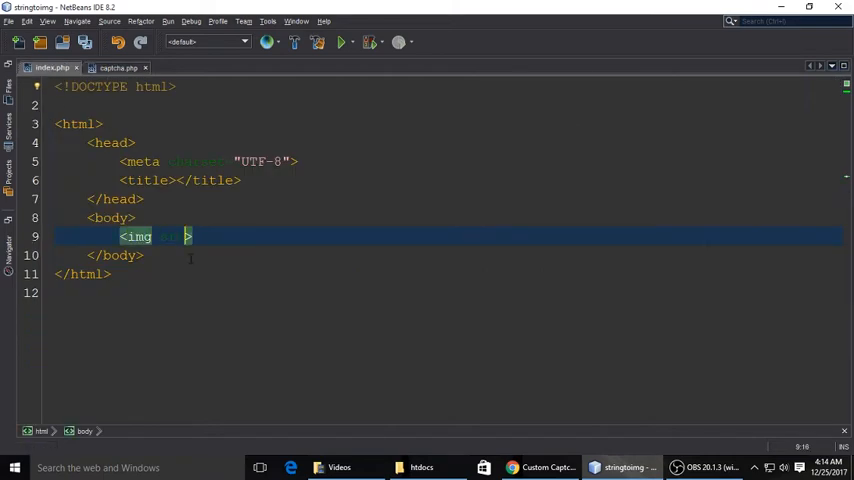
{"action": "type", "text": "src=\"captcha.php\""}
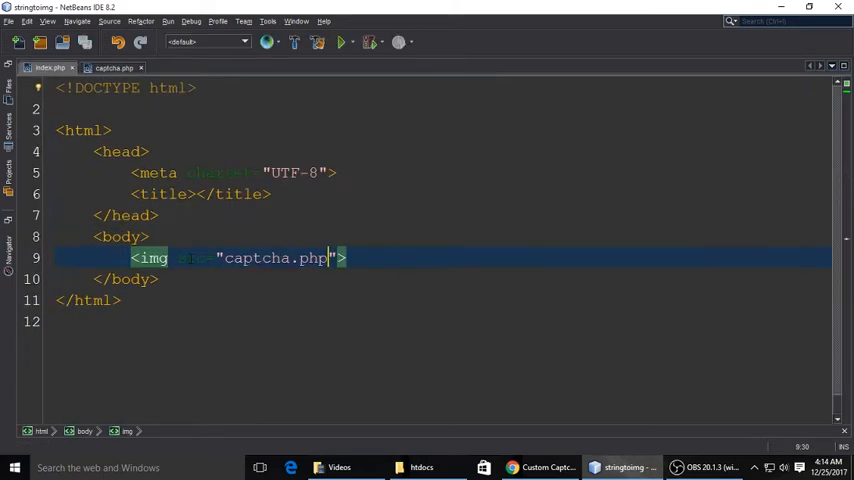
{"action": "double_click", "coordinate": [256, 258]}
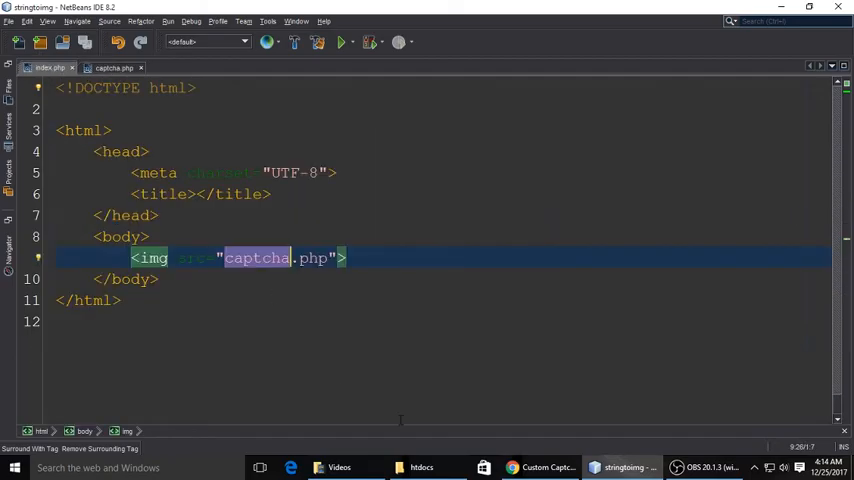
{"action": "left_click", "coordinate": [540, 467]}
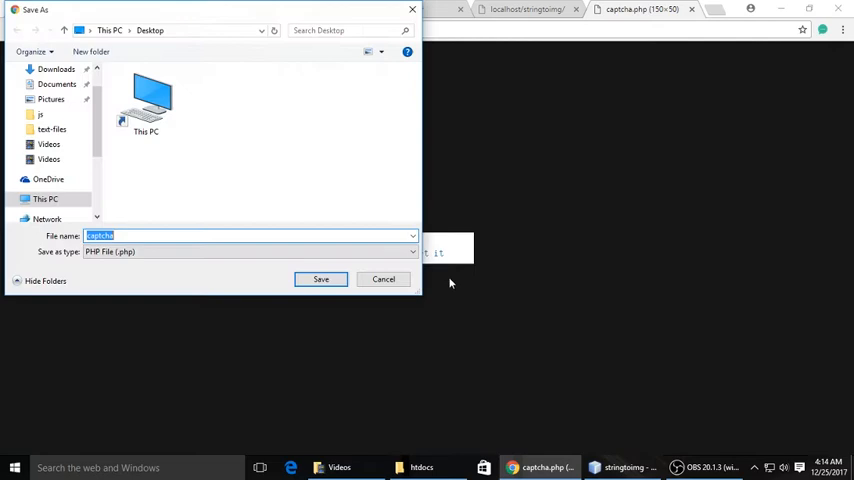
- Save the downloaded captcha file and change $str to "Loading" so the page renders it
{"action": "left_click", "coordinate": [320, 279]}
{"action": "type", "text": " i"}
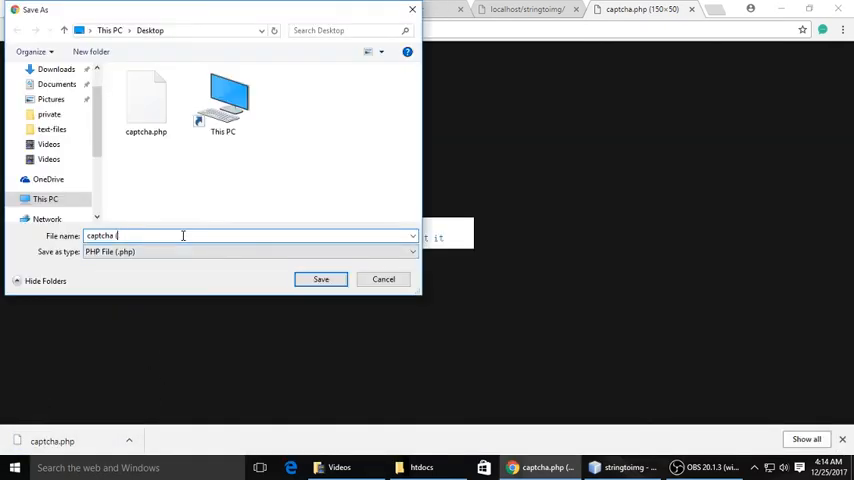
{"action": "left_click", "coordinate": [320, 279]}
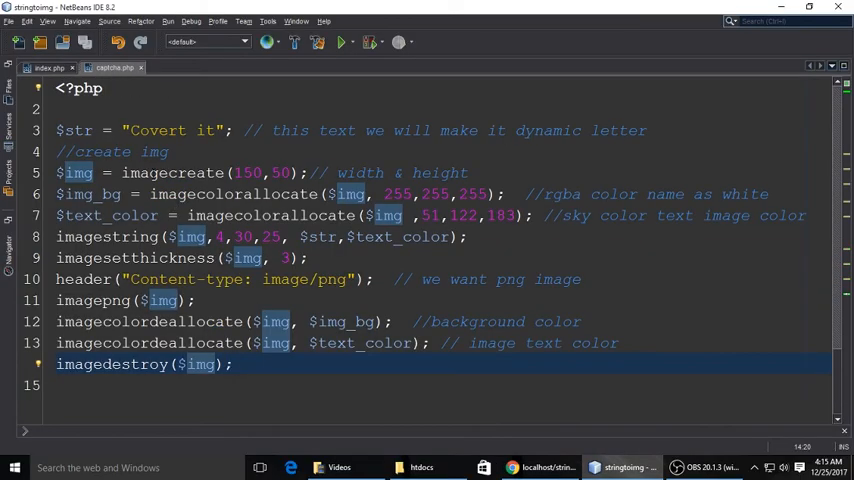
{"action": "type", "text": "z"}
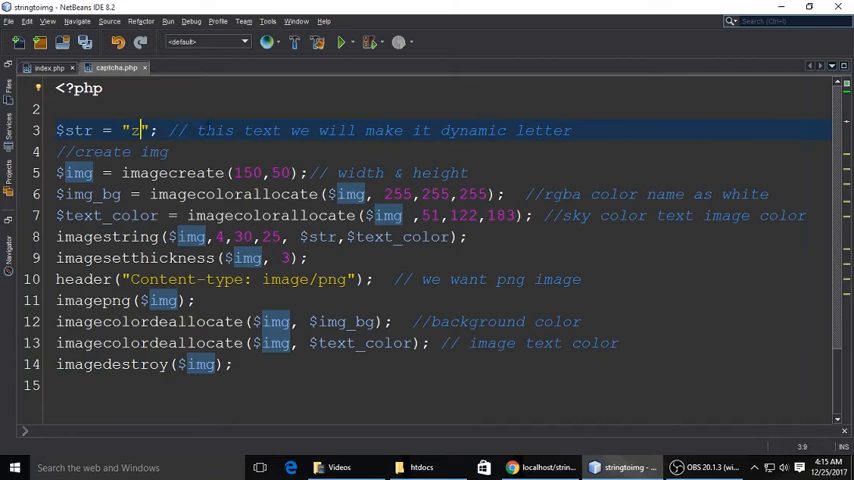
{"action": "type", "text": "Loading"}
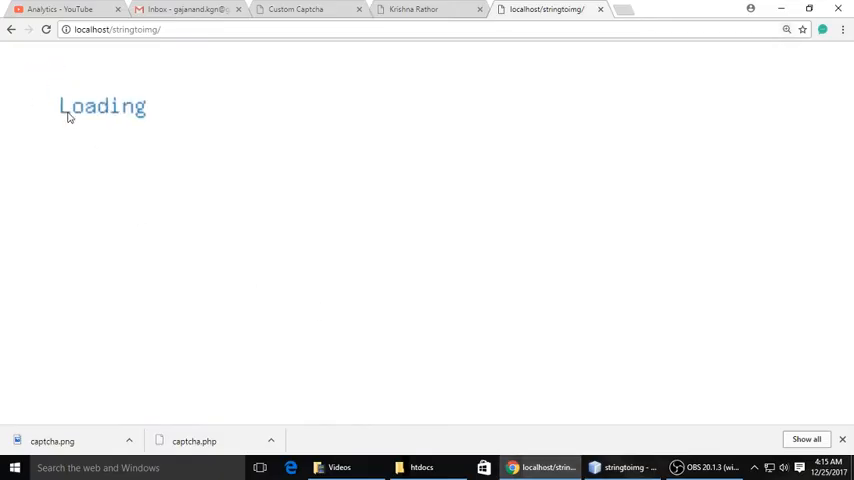
- View the Custom Captcha contact form in Chrome, then return to captcha.php in NetBeans
{"action": "left_click", "coordinate": [621, 467]}
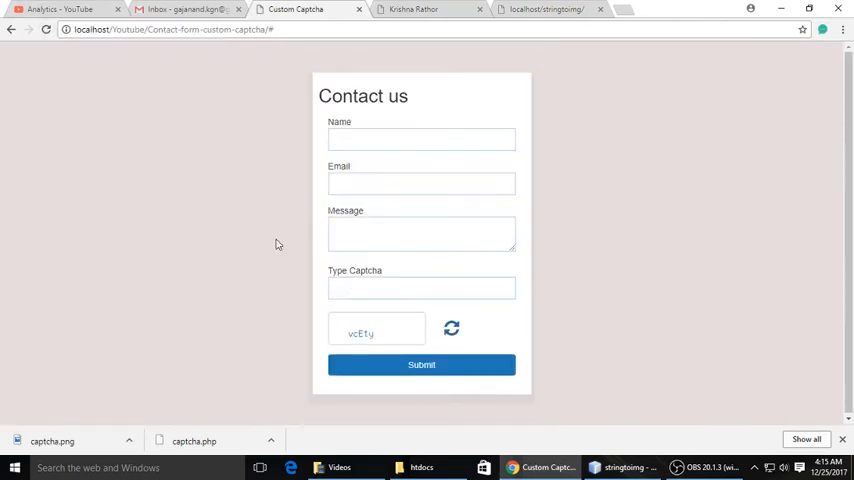
{"action": "left_click", "coordinate": [621, 467]}
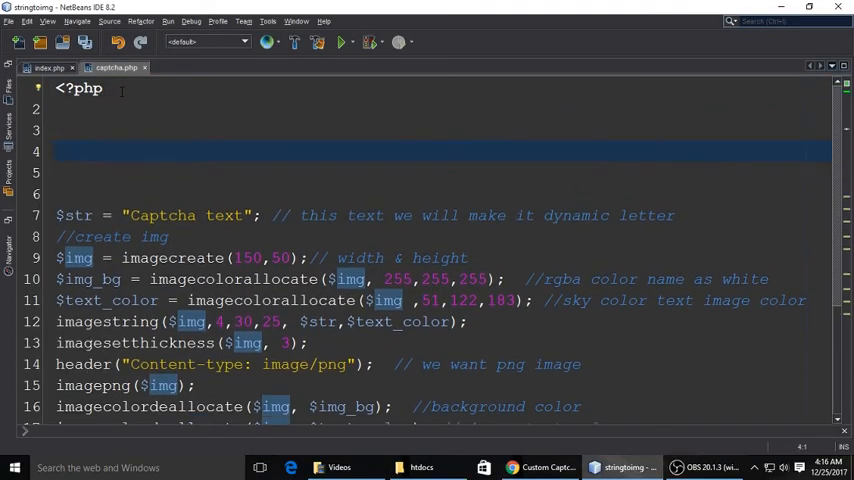
- Add the comment //making dynamic text for our image string above $str and save
{"action": "type", "text": "making dyn"}
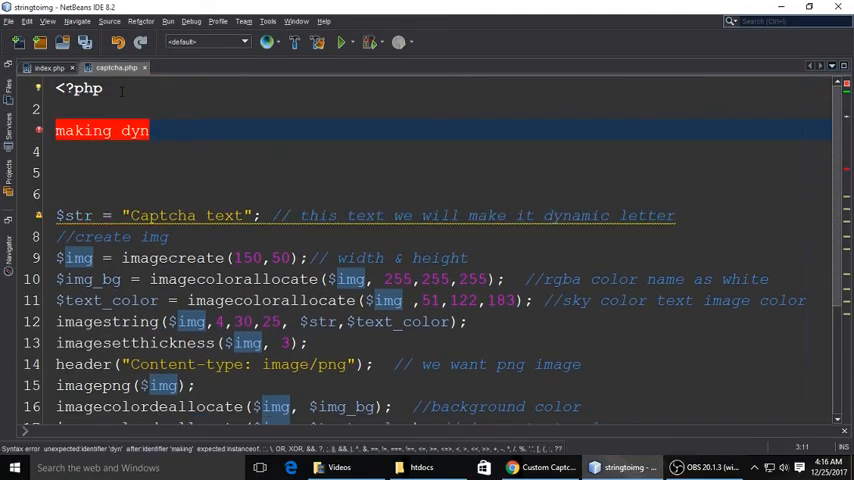
{"action": "type", "text": "amic text"}
{"action": "left_click", "coordinate": [441, 151]}
{"action": "type", "text": "ses"}
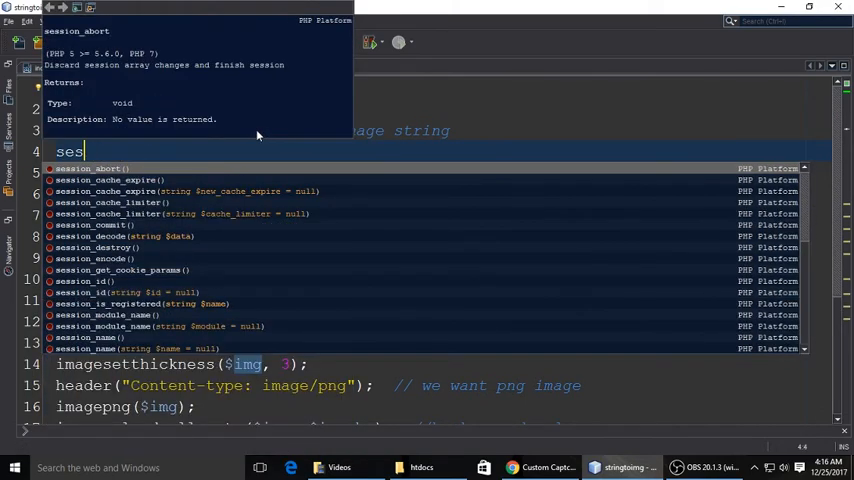
{"action": "key", "text": "Escape"}
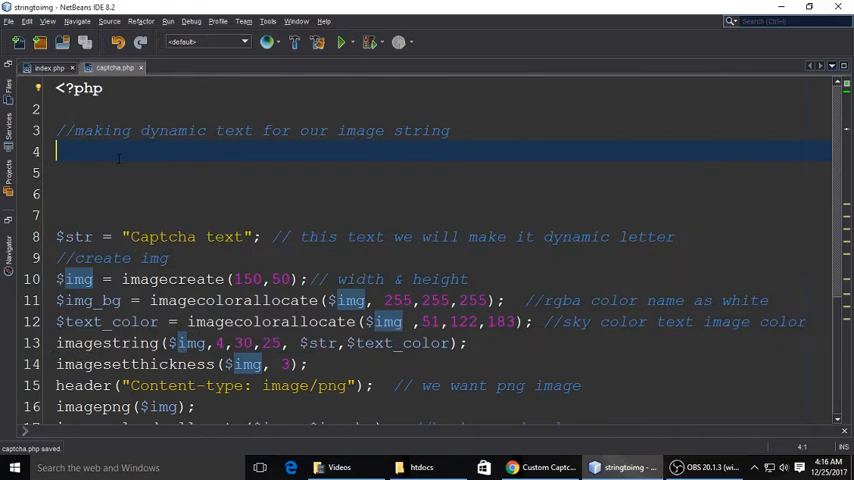
- Define $char = "abcdefr340fkdsfjvndssdj$" as the set of candidate characters
{"action": "type", "text": "$char ="}
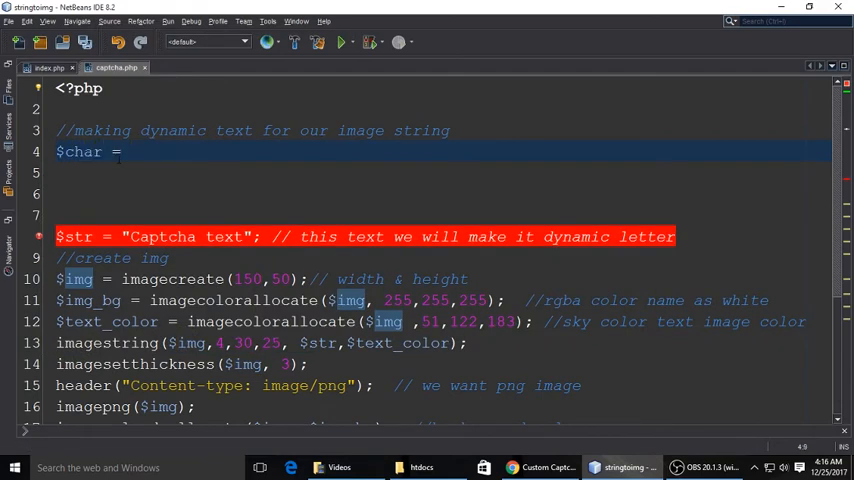
{"action": "type", "text": "\"abcdef\""}
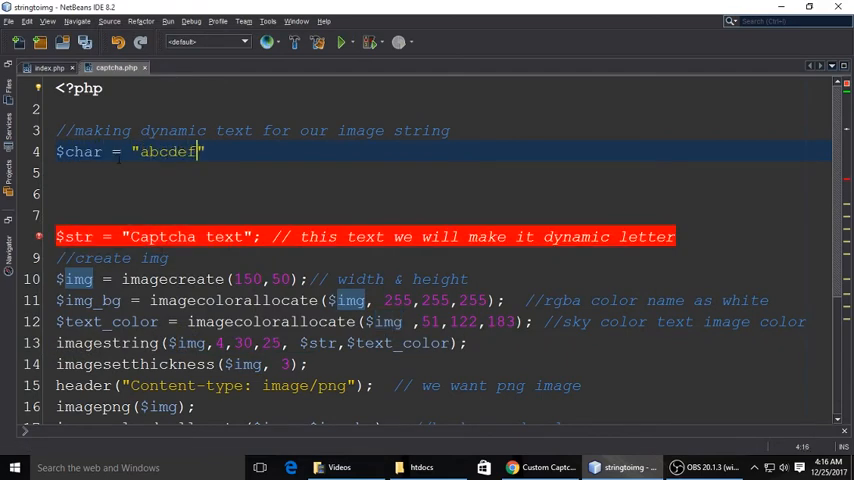
{"action": "type", "text": "r340fkdsfjvndssdj$fdsfjJDJFKEUFJ"}
{"action": "left_click", "coordinate": [440, 194]}
{"action": "type", "text": "for"}
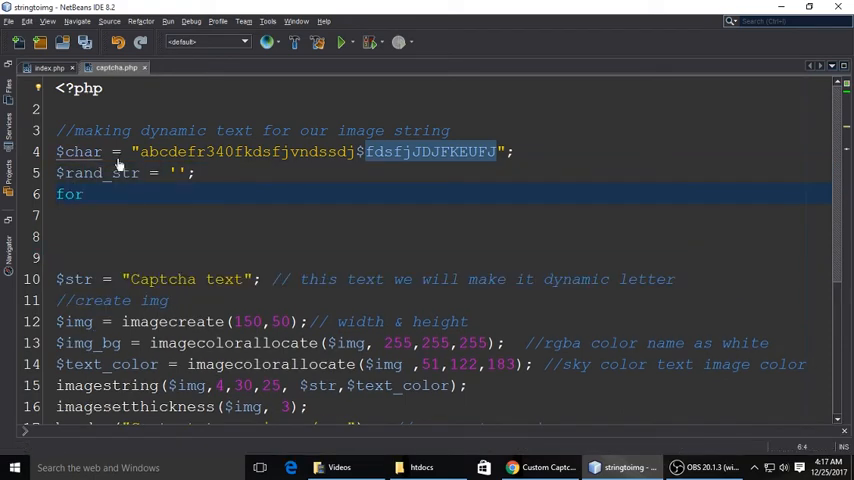
- Write the for loop header running $i from 0 while less than 5 with $i++
{"action": "type", "text": "(){"}
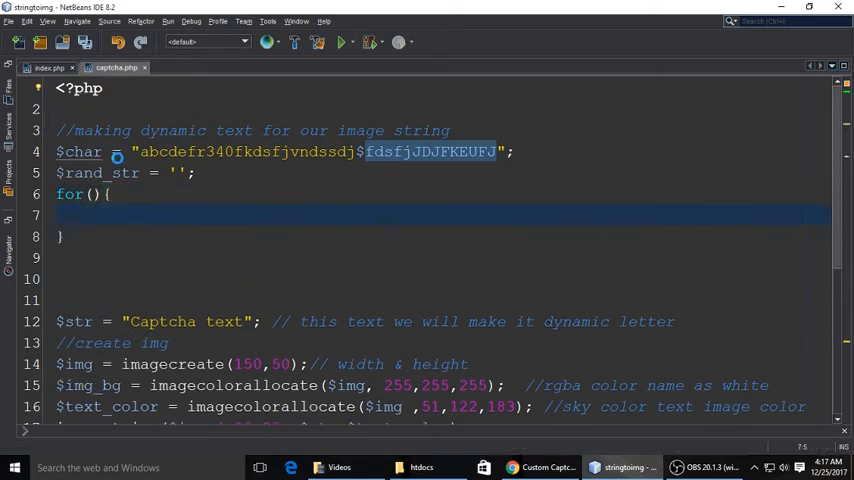
{"action": "type", "text": "$i = 0; $i <"}
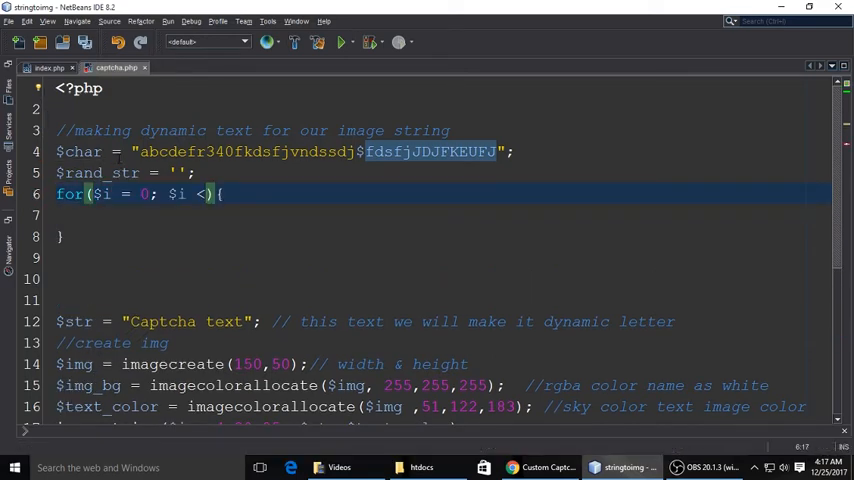
{"action": "type", "text": "5;"}
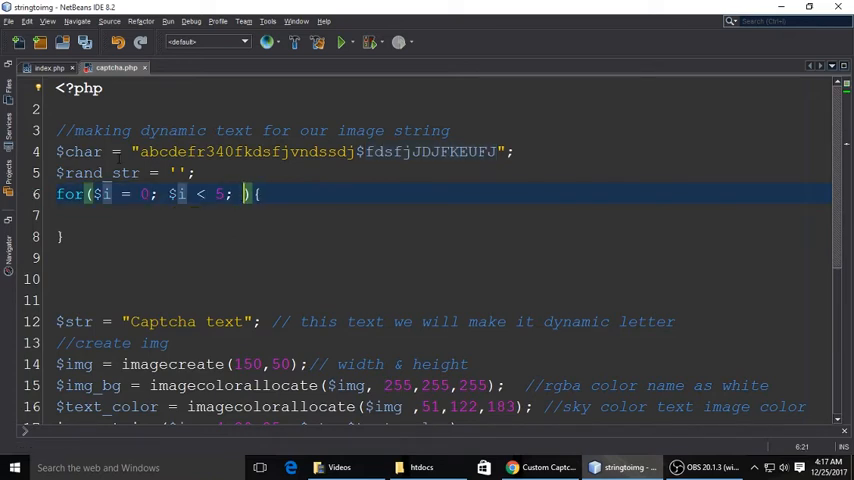
{"action": "type", "text": "$i++"}
{"action": "type", "text": "//we want only 5 char string"}
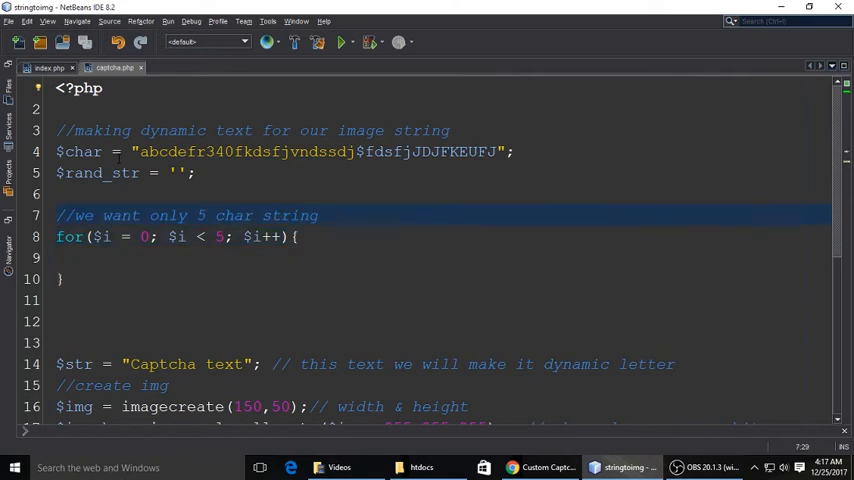
- In the loop append $chars[rand(0, strlen($chars) - 1)] to $rand_str, commented //apend it
{"action": "type", "text": "$rand_str ="}
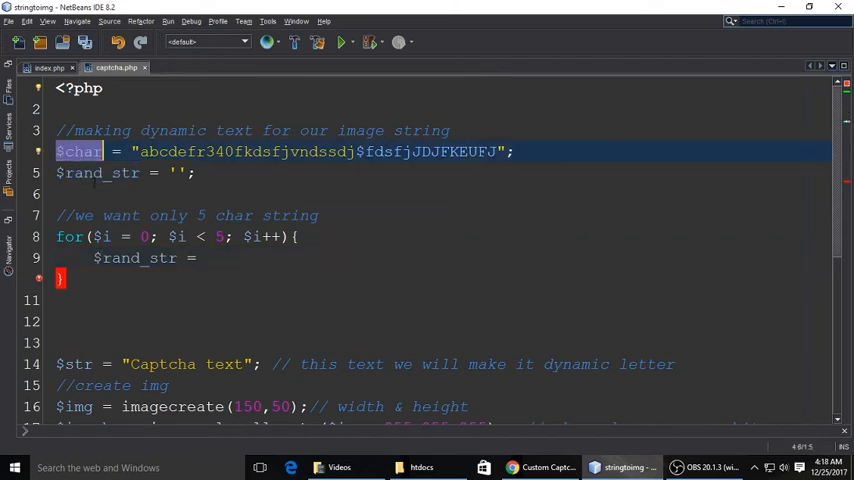
{"action": "type", "text": "s"}
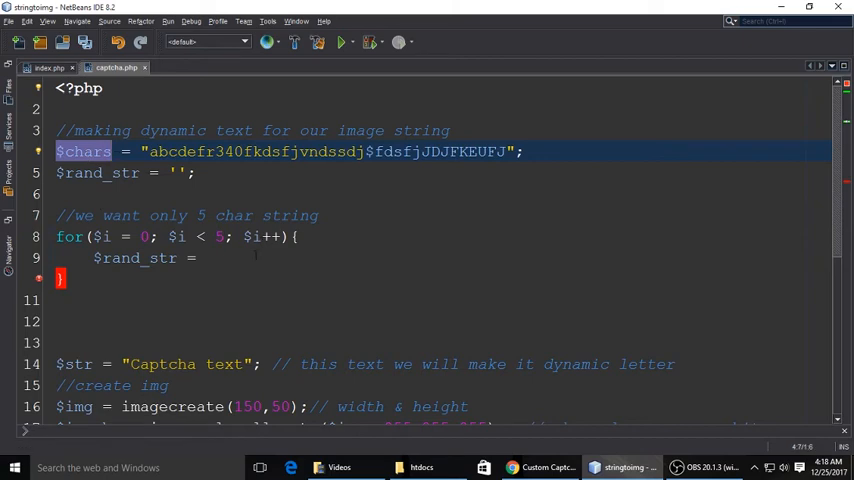
{"action": "type", "text": "$chars"}
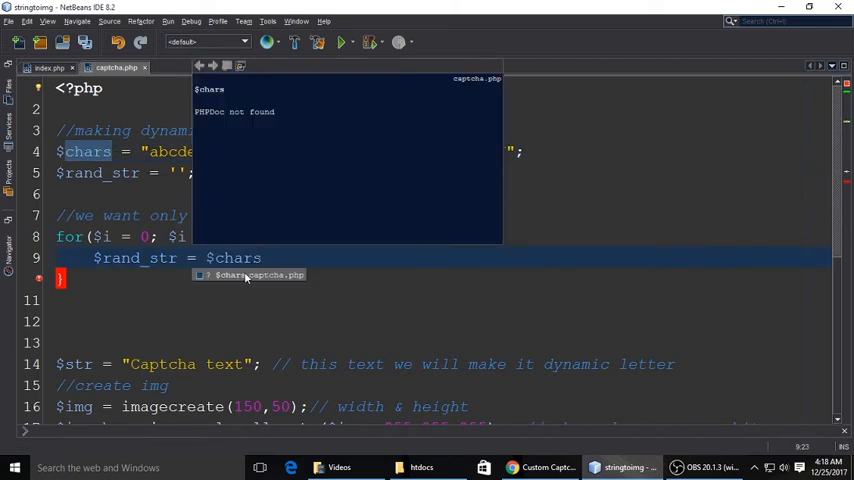
{"action": "type", "text": "["}
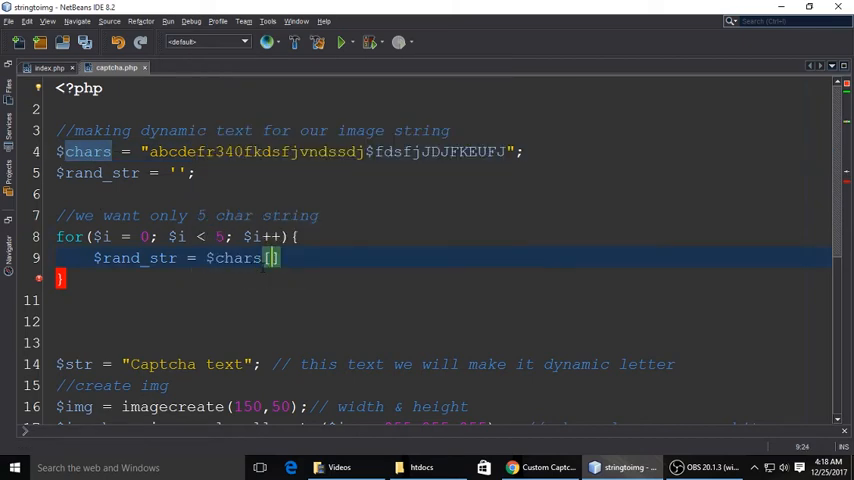
{"action": "type", "text": "rand"}
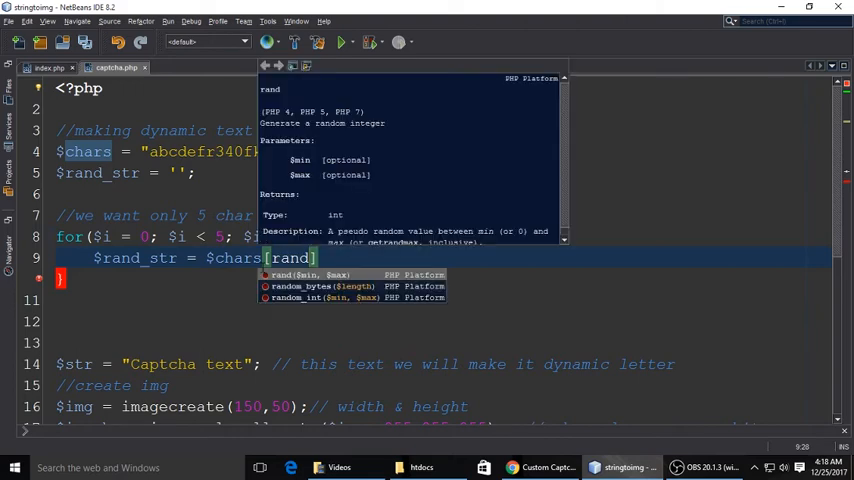
{"action": "type", "text": "()"}
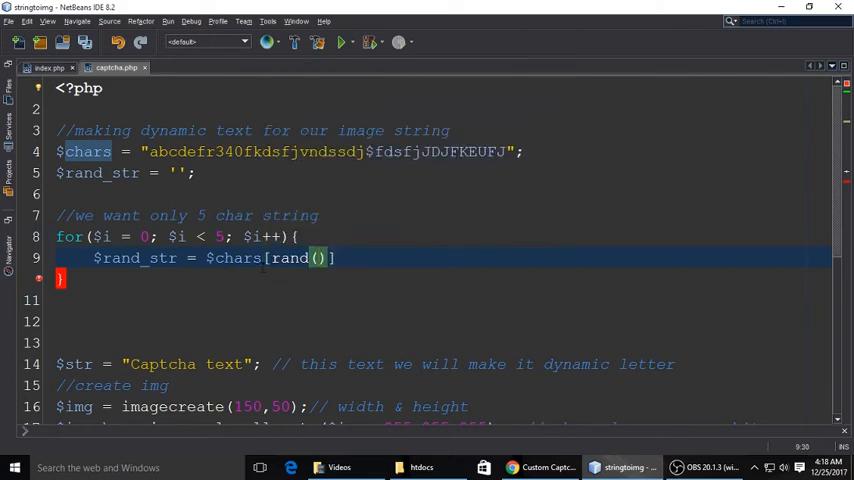
{"action": "type", "text": ", strlen("}
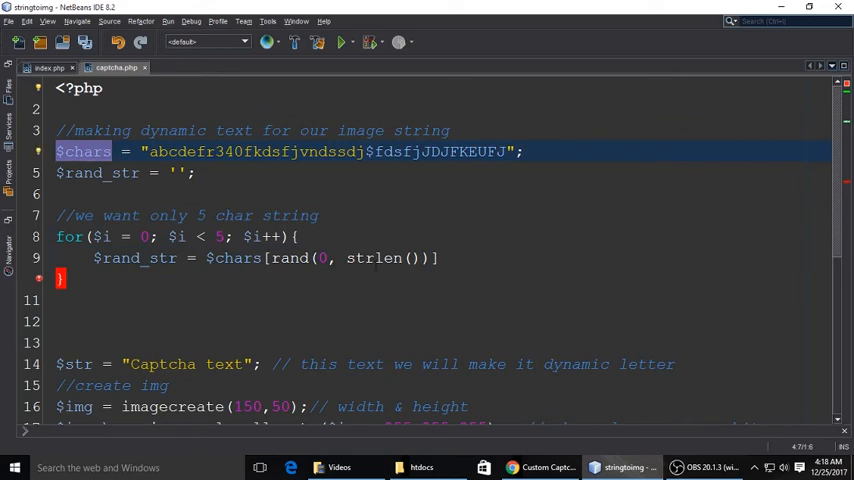
{"action": "type", "text": "$chars"}
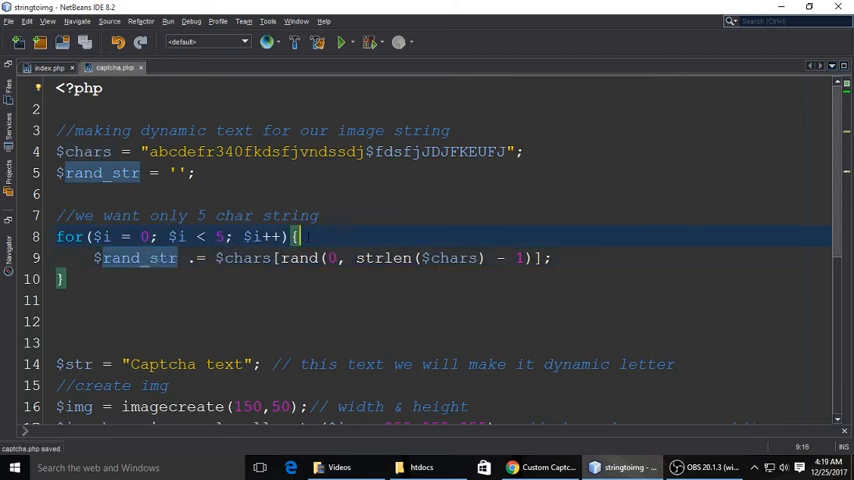
{"action": "type", "text": "//apend it"}
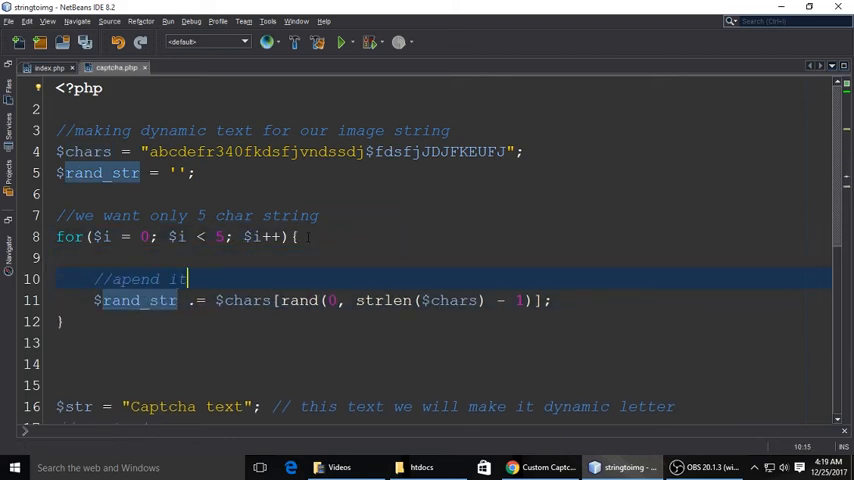
- Check the stringtoimg test page in Chrome, then return to the captcha.php code
{"action": "scroll", "scroll_direction": "down", "scroll_amount": 3}
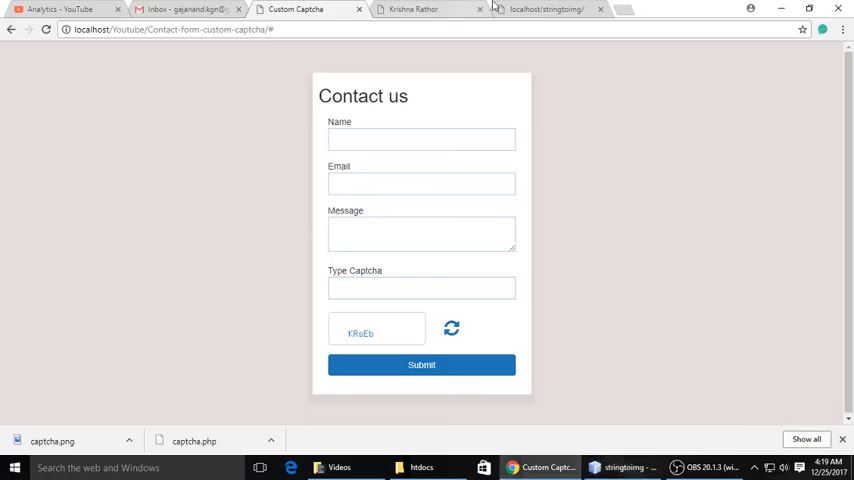
{"action": "left_click", "coordinate": [545, 9]}
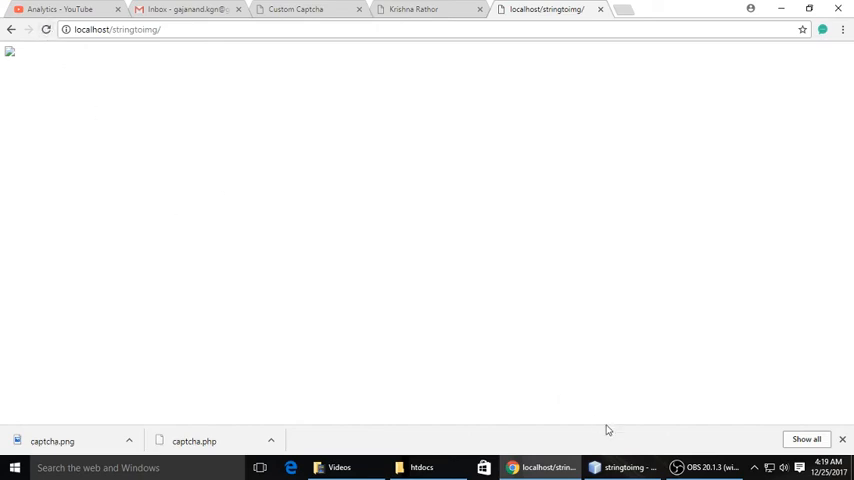
{"action": "left_click", "coordinate": [621, 467]}
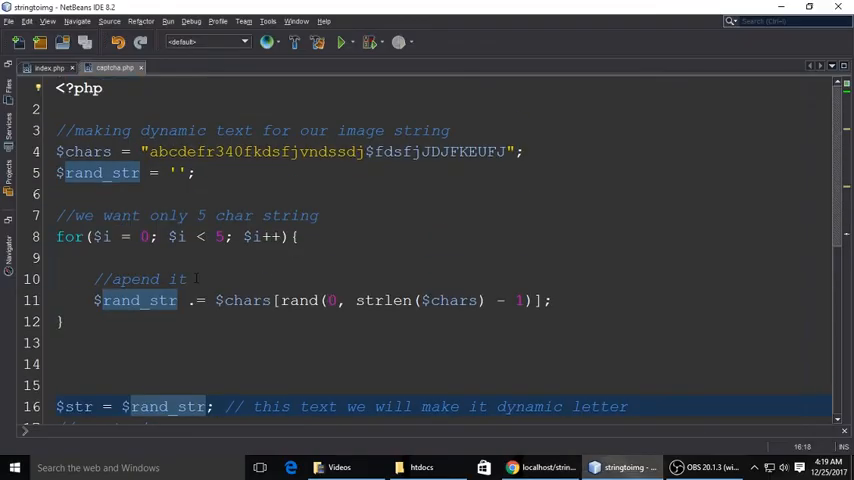
{"action": "scroll", "scroll_direction": "down", "scroll_amount": 3}
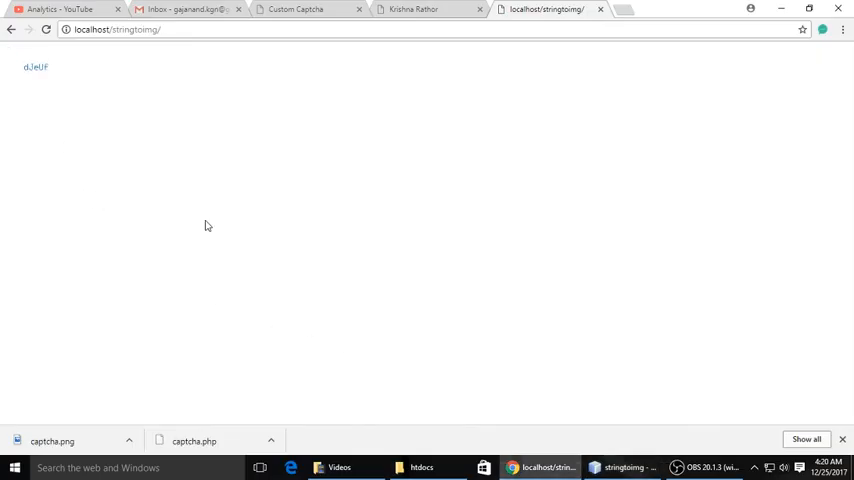
- Reload the stringtoimg page repeatedly until a fresh random eight-character captcha appears
{"action": "left_click", "coordinate": [46, 29]}
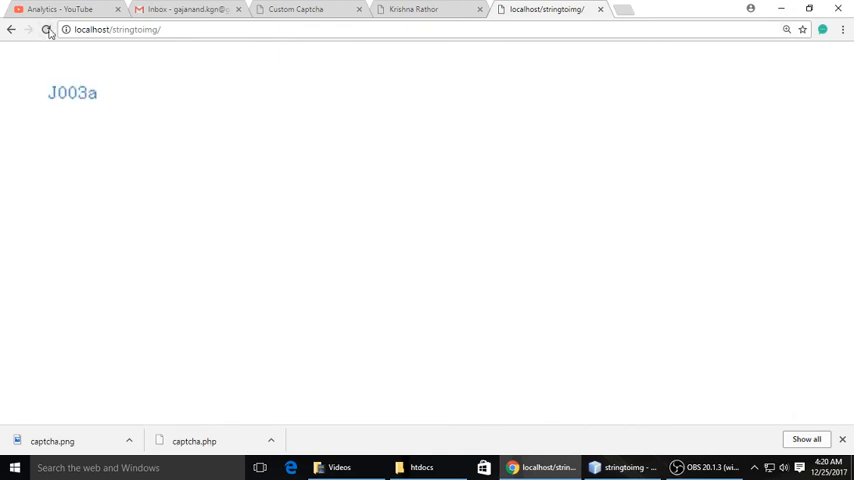
{"action": "left_click", "coordinate": [622, 467]}
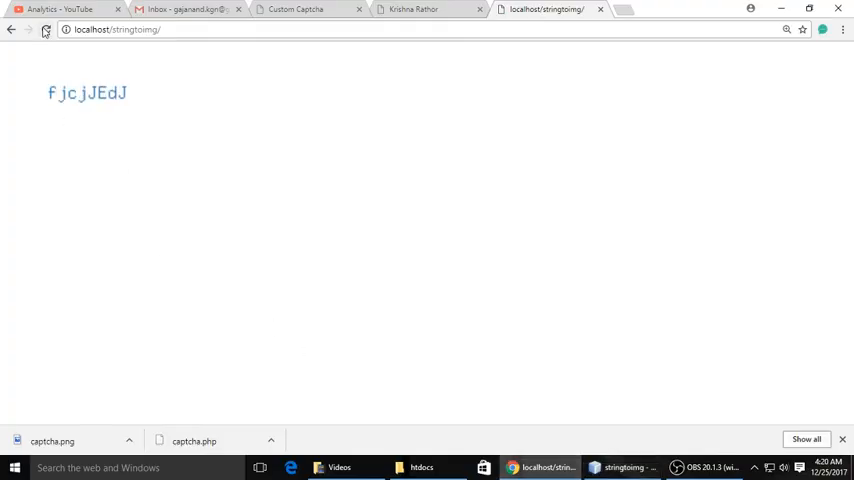
{"action": "left_click", "coordinate": [622, 467]}
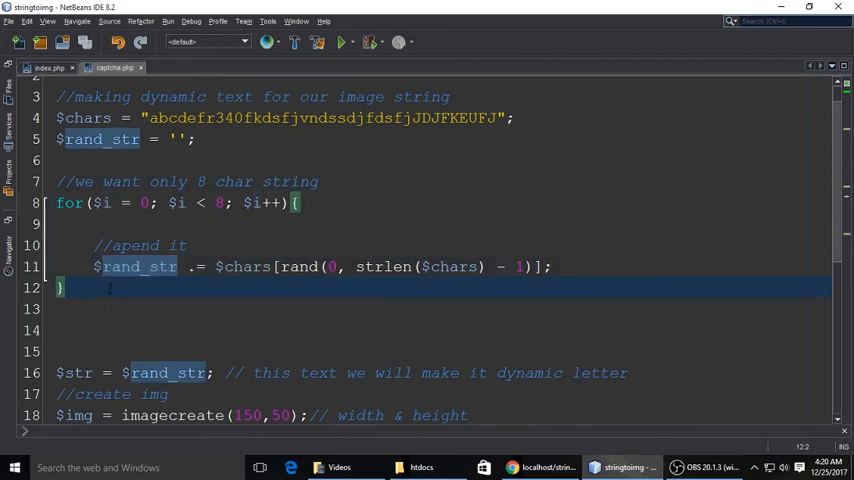
- Comment below the loop that this img string will be stored in session to compare with the input
{"action": "type", "text": "//this"}
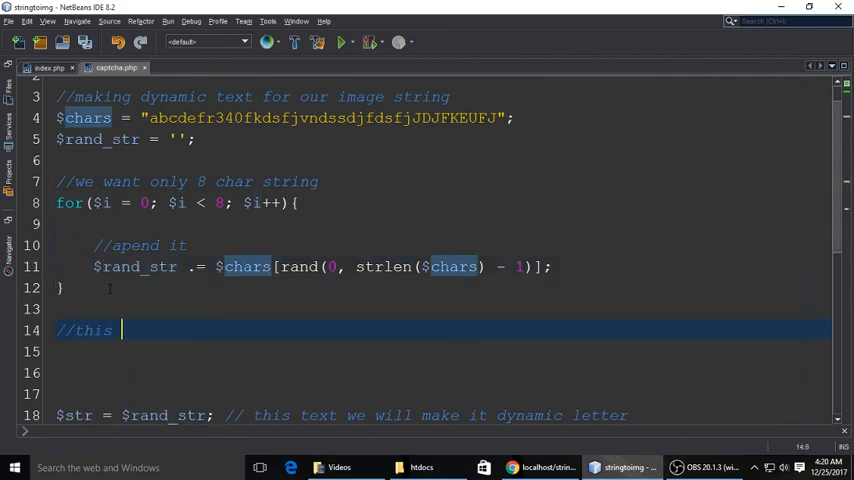
{"action": "type", "text": "img string we will"}
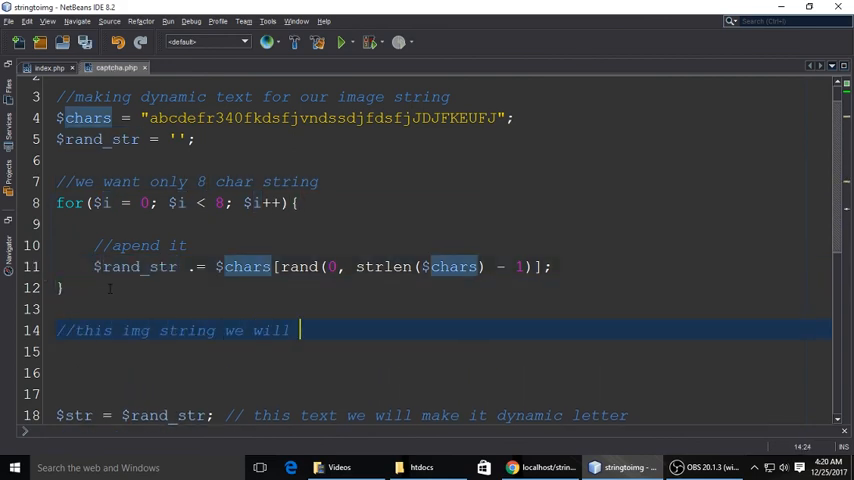
{"action": "type", "text": "store in session so we can compare wi"}
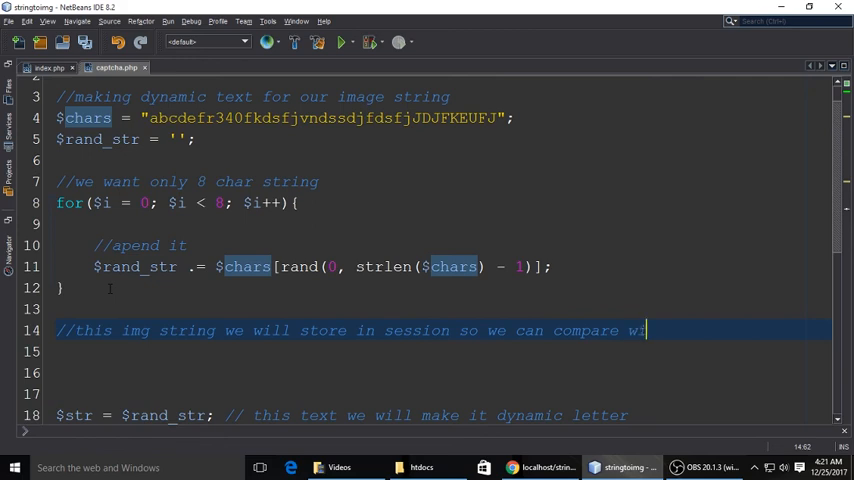
{"action": "type", "text": "th"}
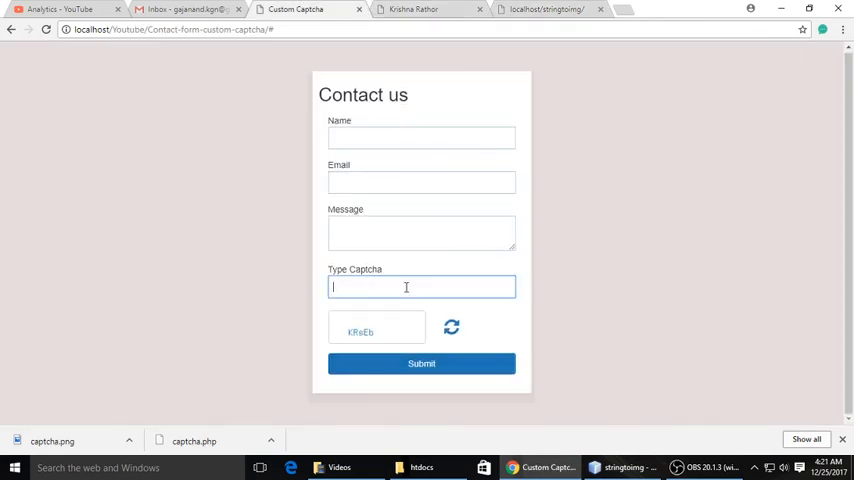
{"action": "left_click", "coordinate": [621, 467]}
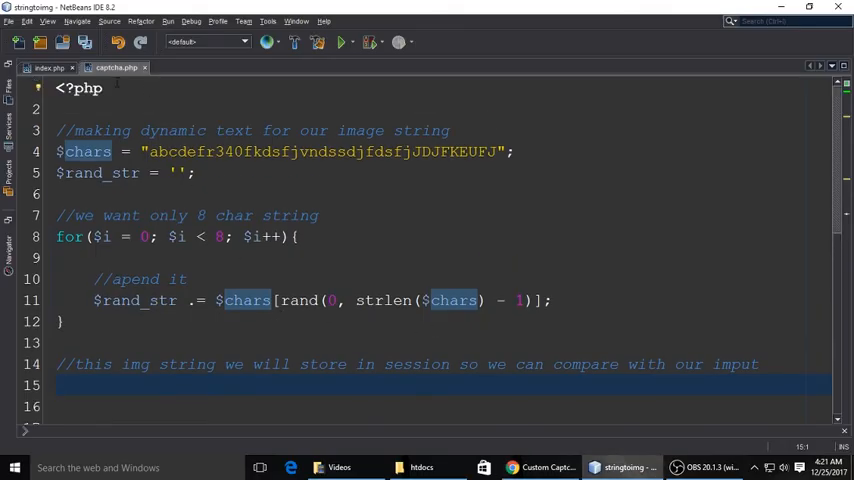
- Add session_start() at the top and begin $_SESSION['catcha_text'] assignment below the loop
{"action": "type", "text": "session_start();"}
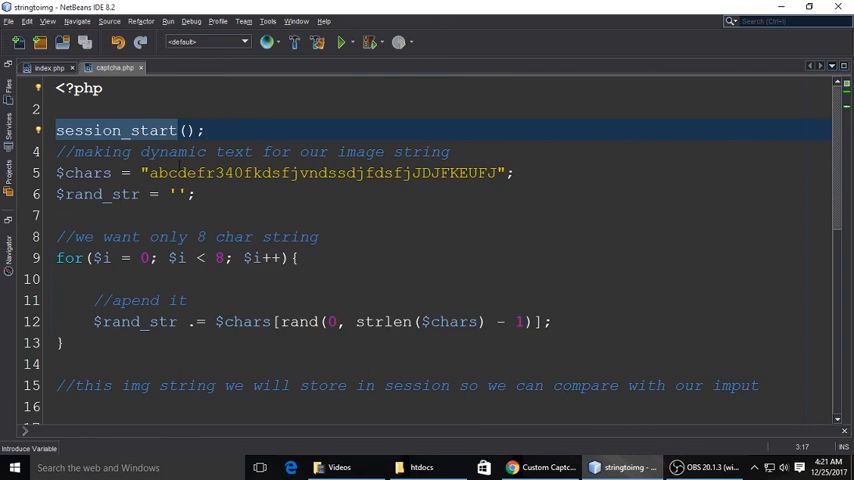
{"action": "scroll", "scroll_direction": "down", "scroll_amount": 3}
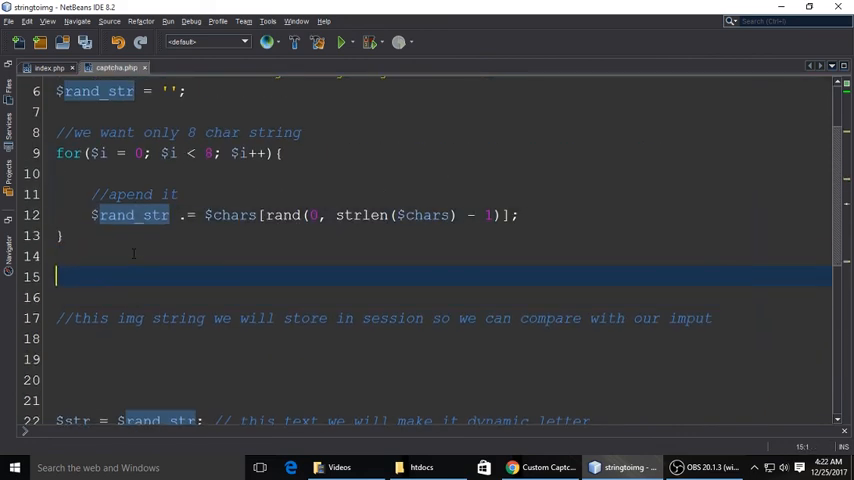
{"action": "type", "text": "$_SESSION"}
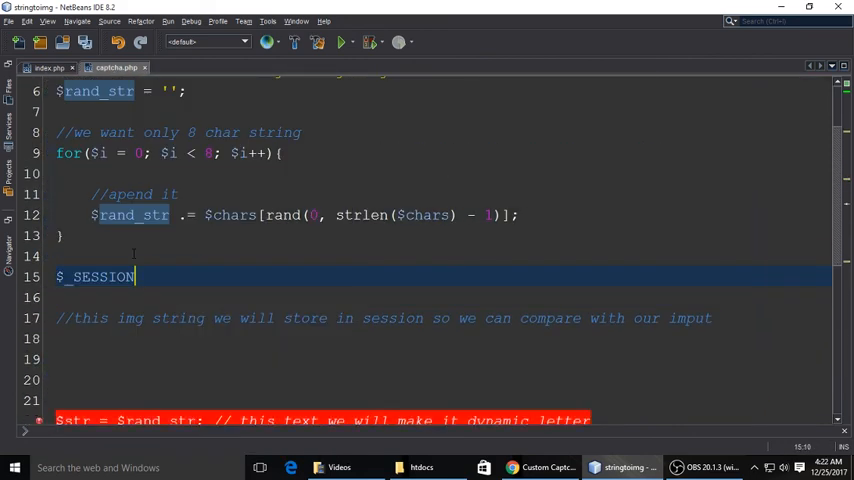
{"action": "type", "text": "['ses']"}
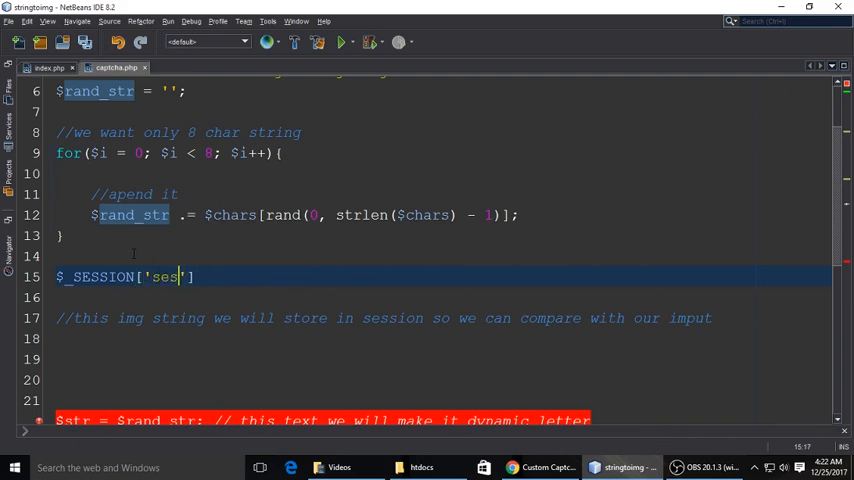
{"action": "type", "text": "catcha_text"}
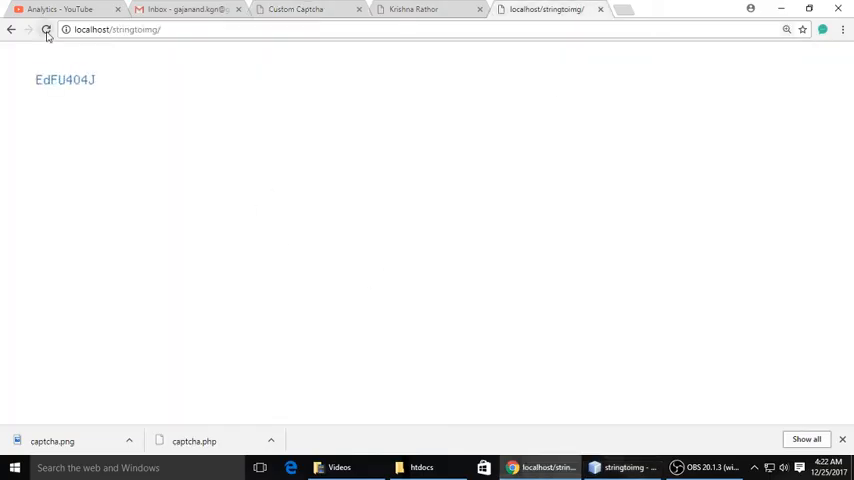
- Reload the test page, then open the PHPMailer email tutorial video on the tutorial site
{"action": "left_click", "coordinate": [295, 9]}
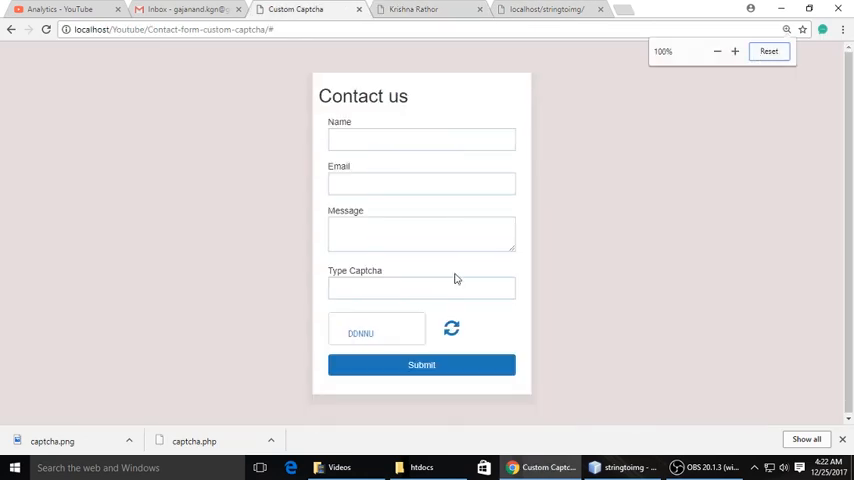
{"action": "left_click", "coordinate": [410, 9]}
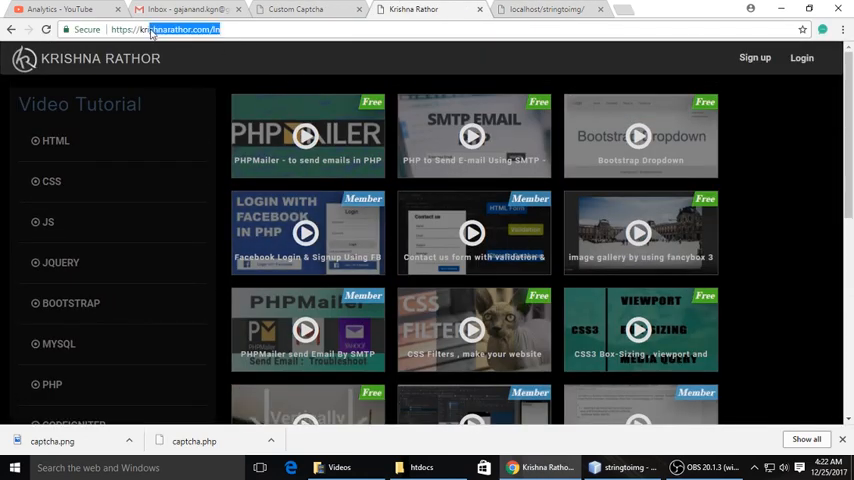
{"action": "left_click", "coordinate": [306, 135]}
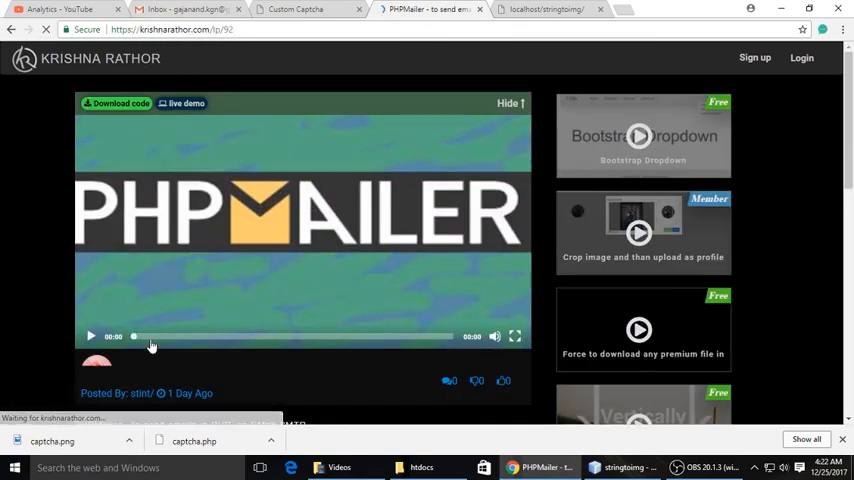